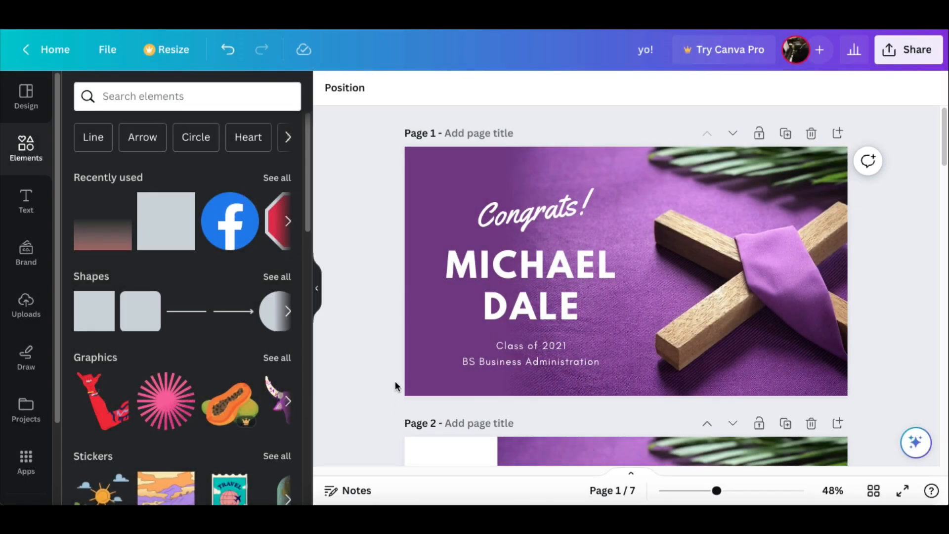
pyautogui.moveTo(384, 352)
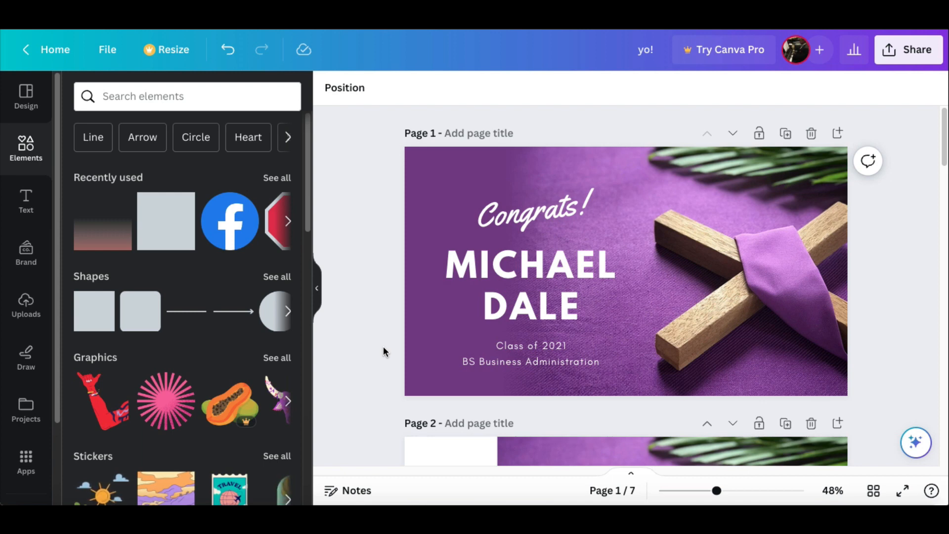
pyautogui.moveTo(416, 346)
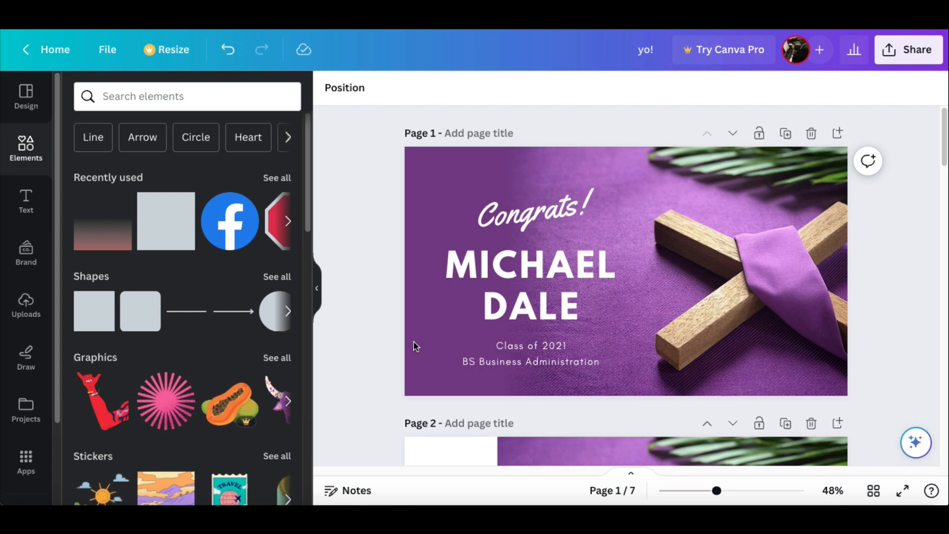
pyautogui.moveTo(456, 293)
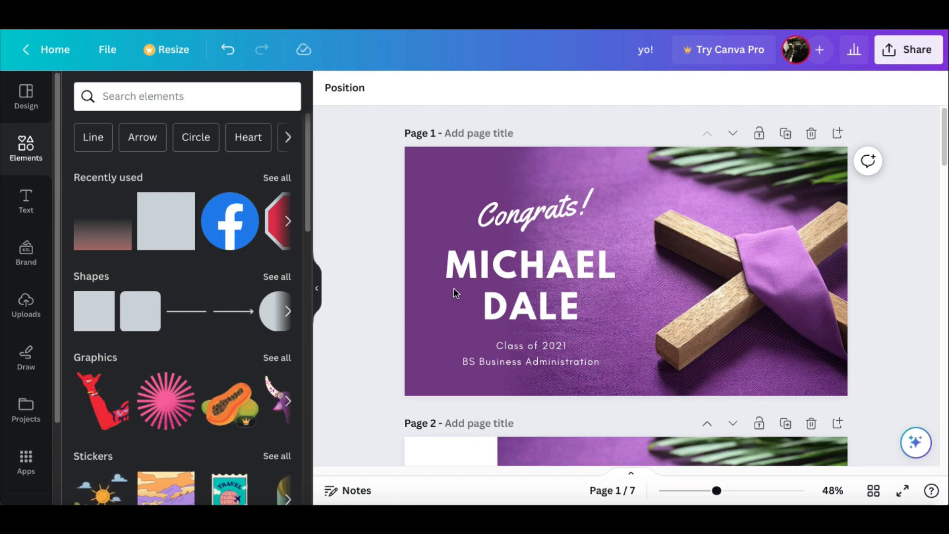
pyautogui.moveTo(650, 237)
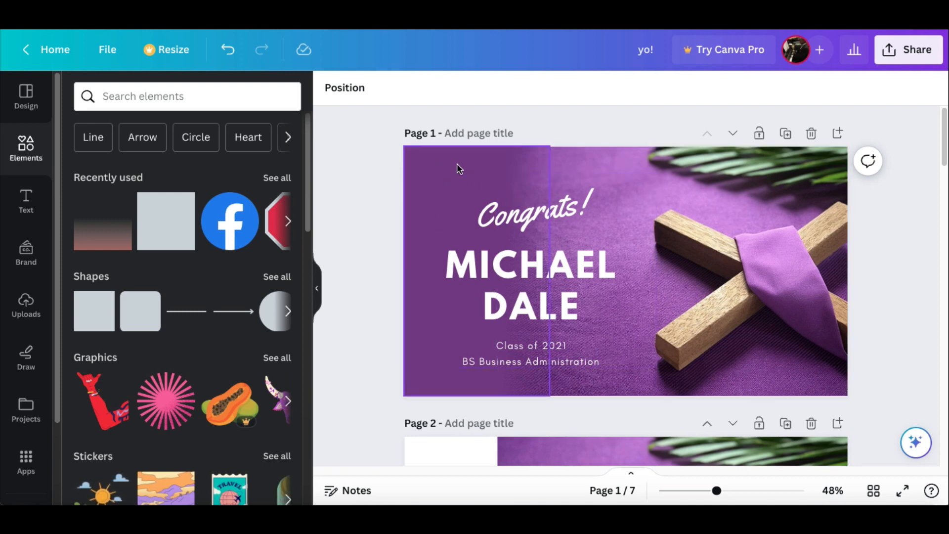
pyautogui.moveTo(408, 154)
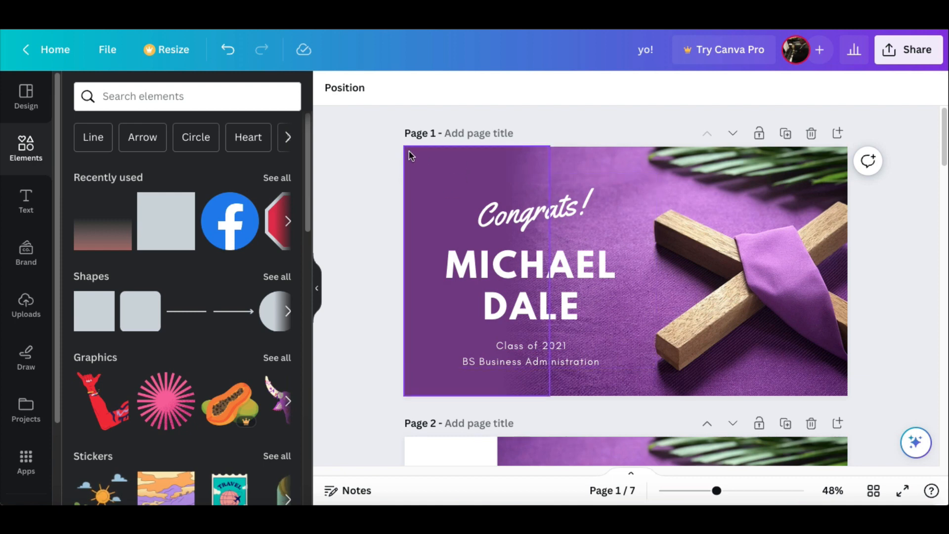
# Step: Add a plain rectangle over page 2's left white strip and fill it with the photo's purple
pyautogui.click(529, 302)
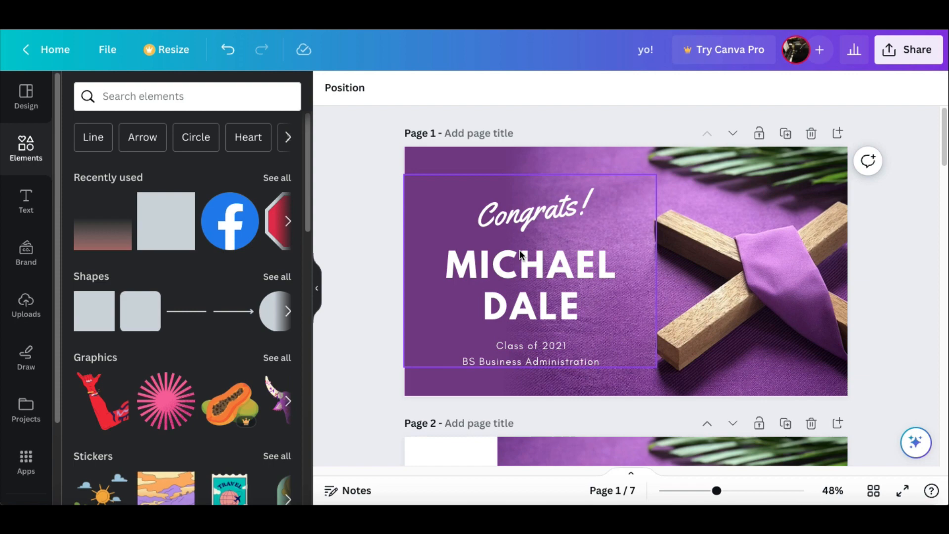
pyautogui.scroll(-3)
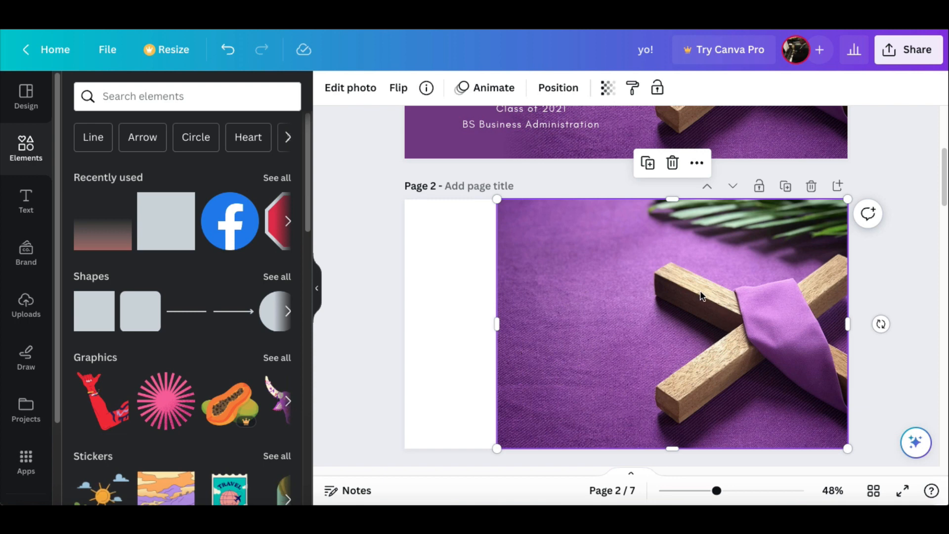
pyautogui.moveTo(688, 296)
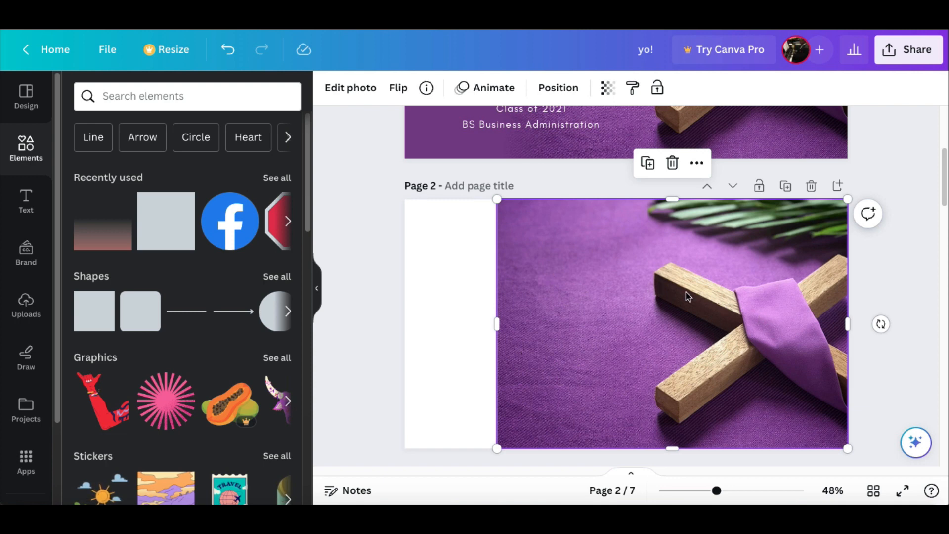
pyautogui.moveTo(146, 220)
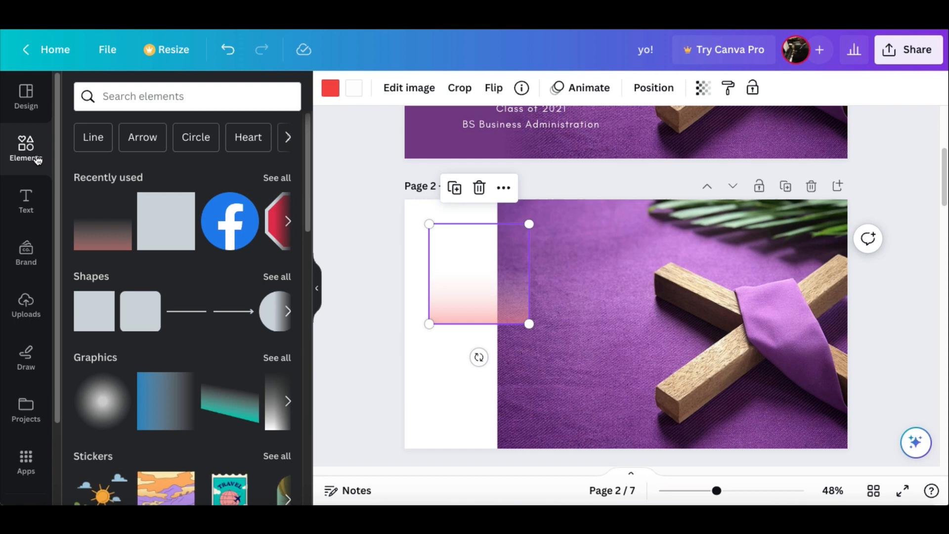
pyautogui.moveTo(272, 207)
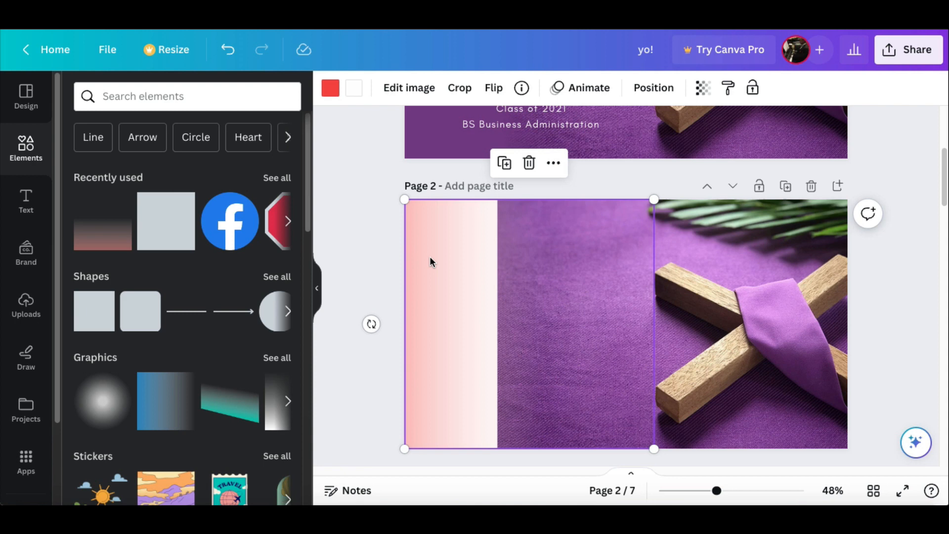
pyautogui.moveTo(342, 92)
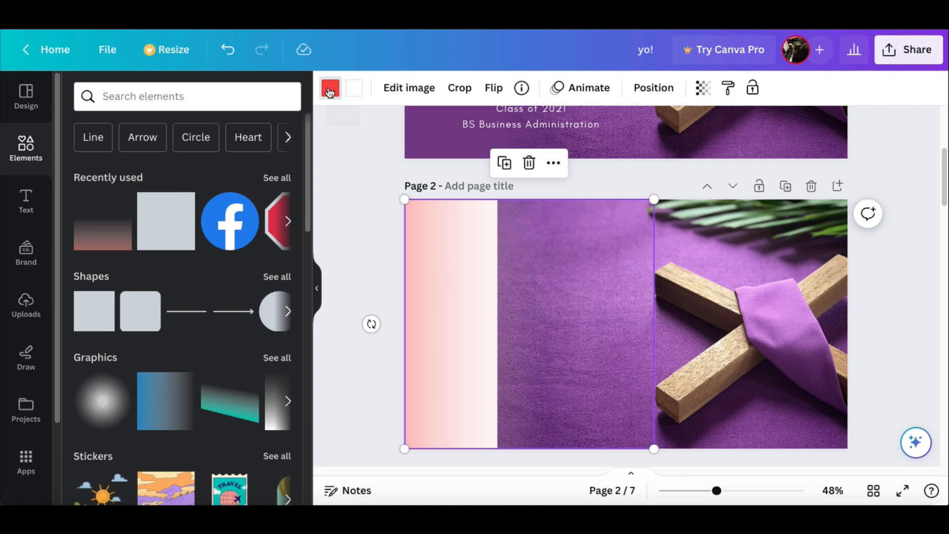
pyautogui.click(330, 88)
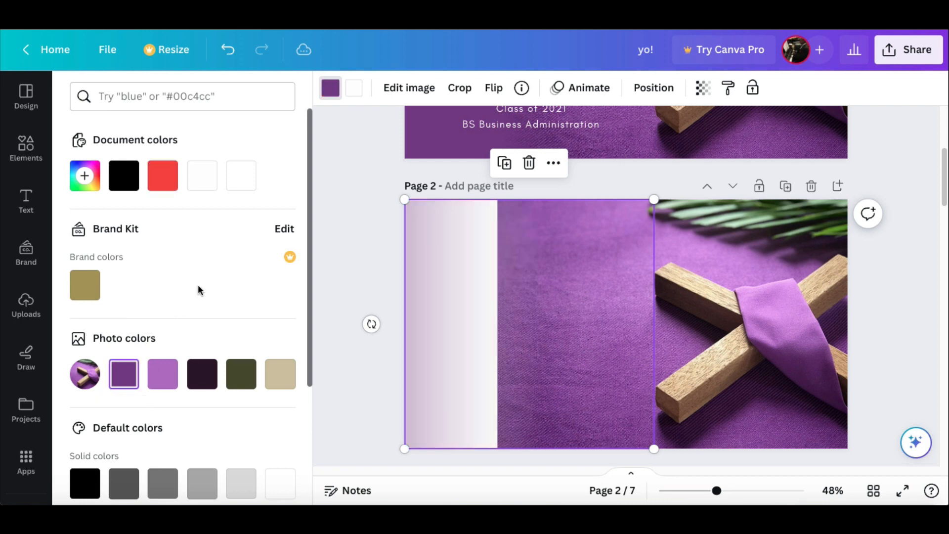
pyautogui.moveTo(363, 211)
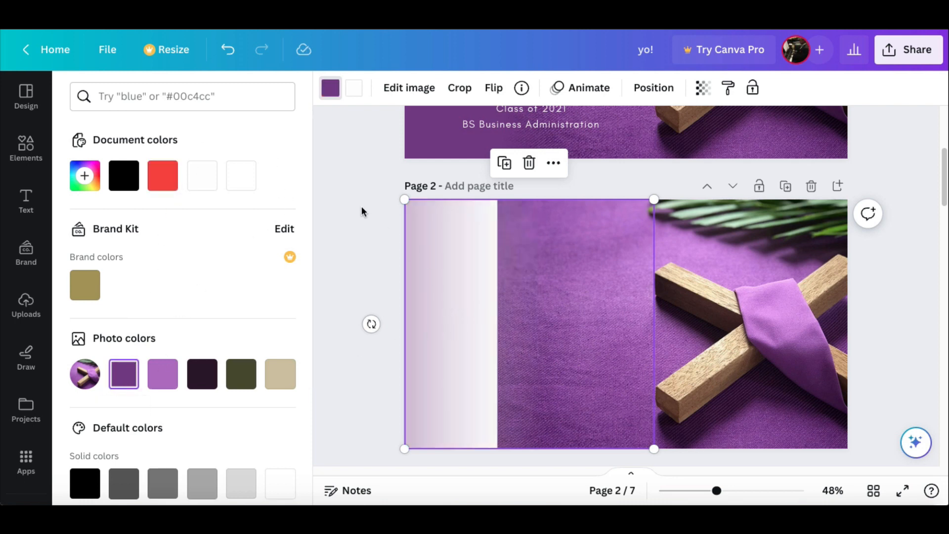
pyautogui.click(26, 148)
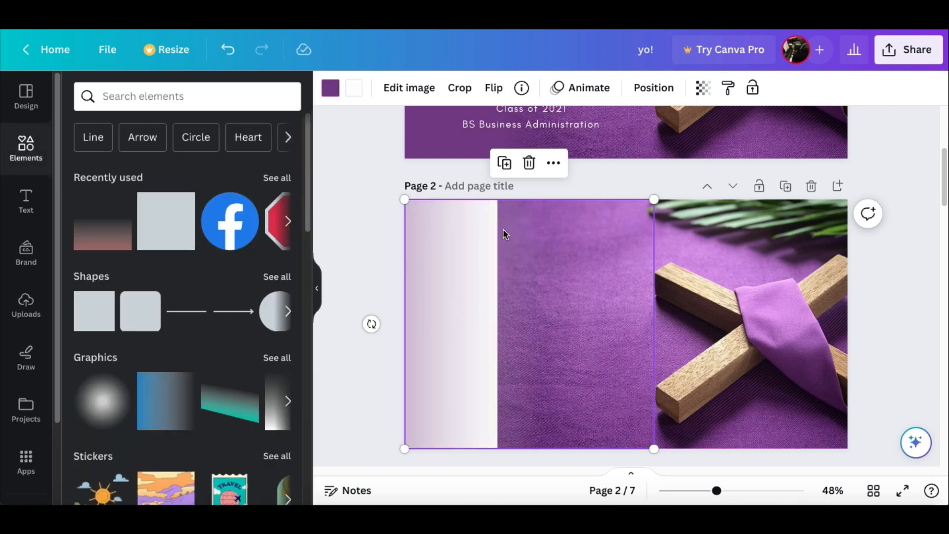
pyautogui.moveTo(536, 263)
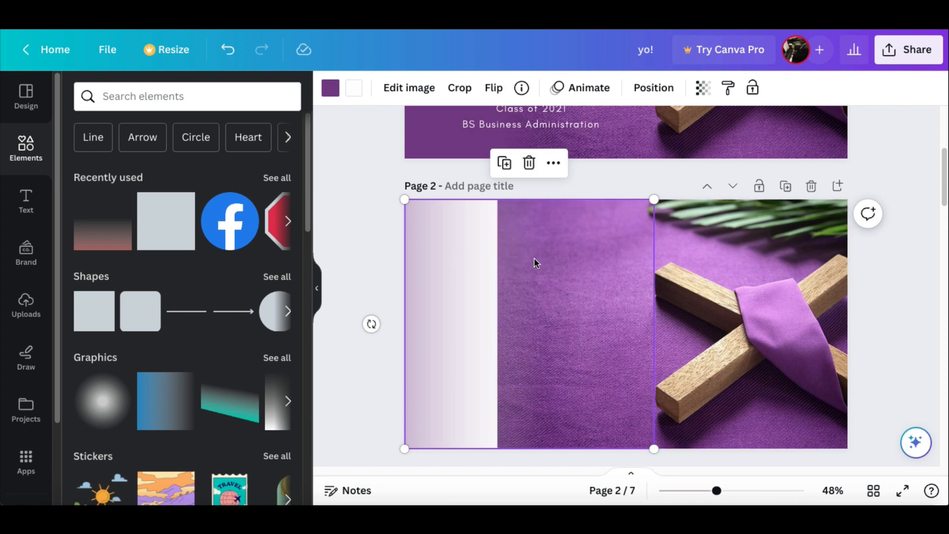
pyautogui.moveTo(475, 257)
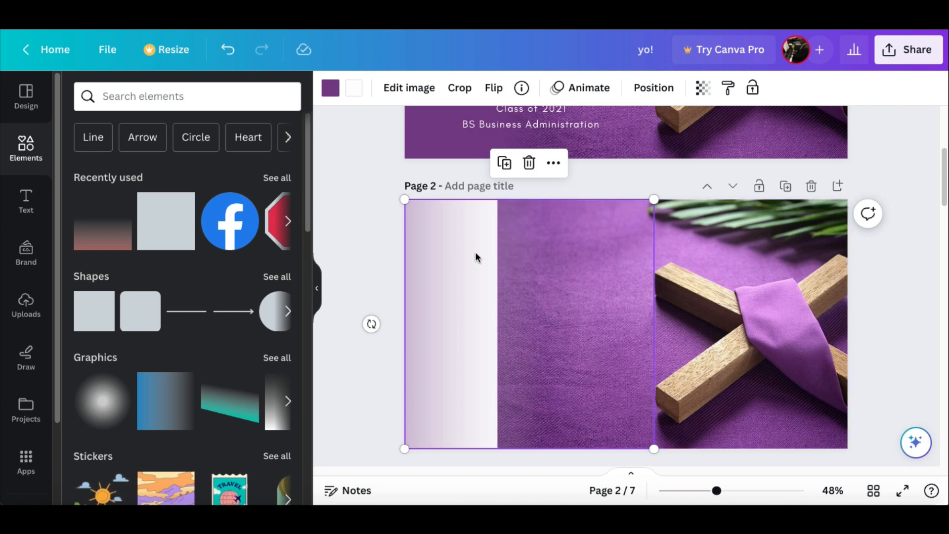
pyautogui.moveTo(460, 268)
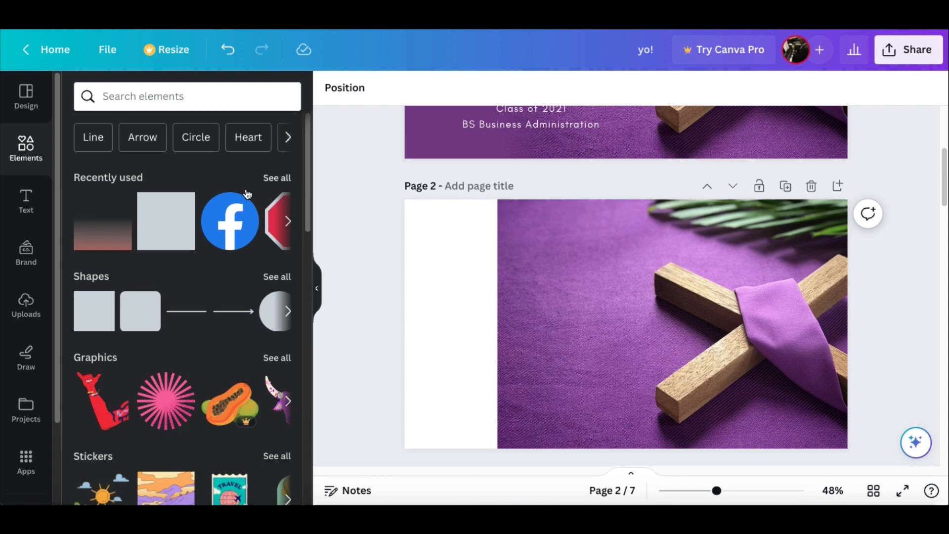
pyautogui.moveTo(103, 247)
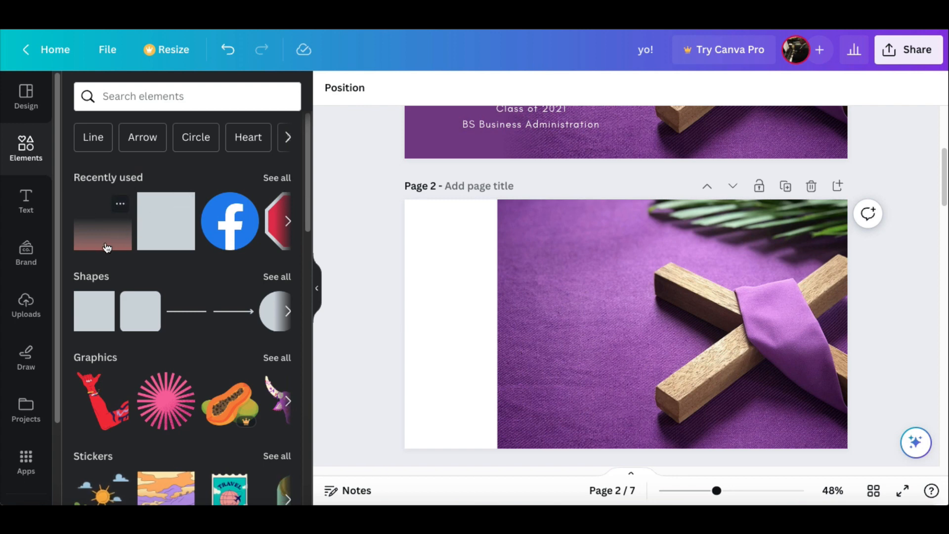
pyautogui.moveTo(161, 228)
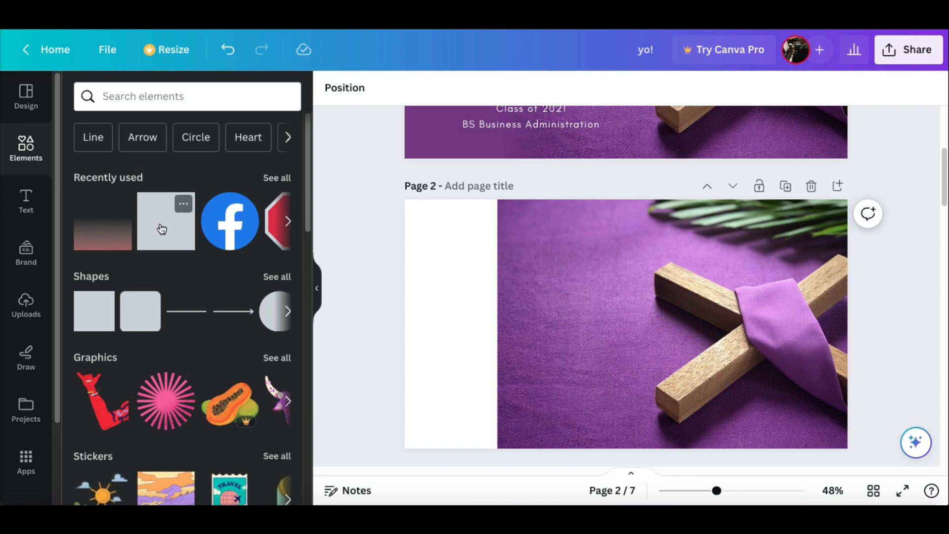
pyautogui.click(165, 221)
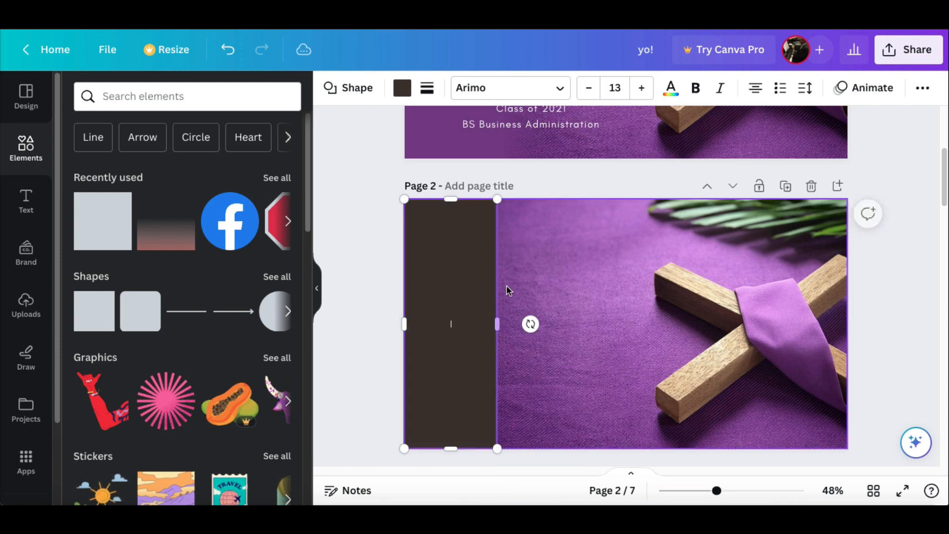
pyautogui.moveTo(403, 88)
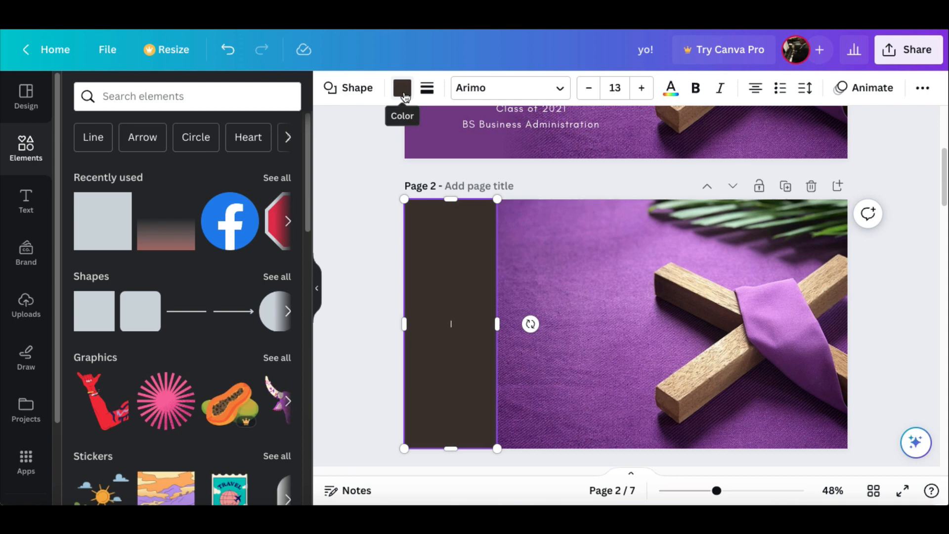
pyautogui.click(402, 88)
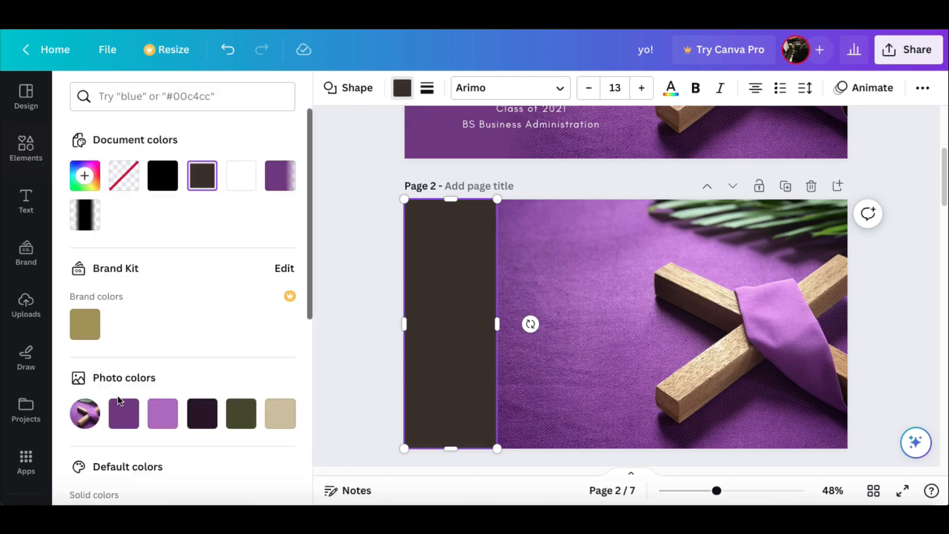
pyautogui.click(123, 413)
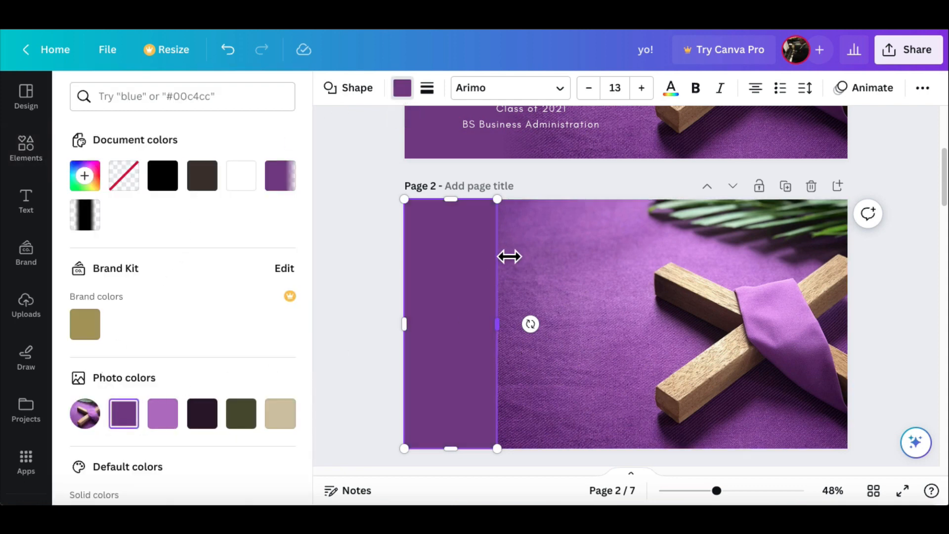
pyautogui.click(26, 148)
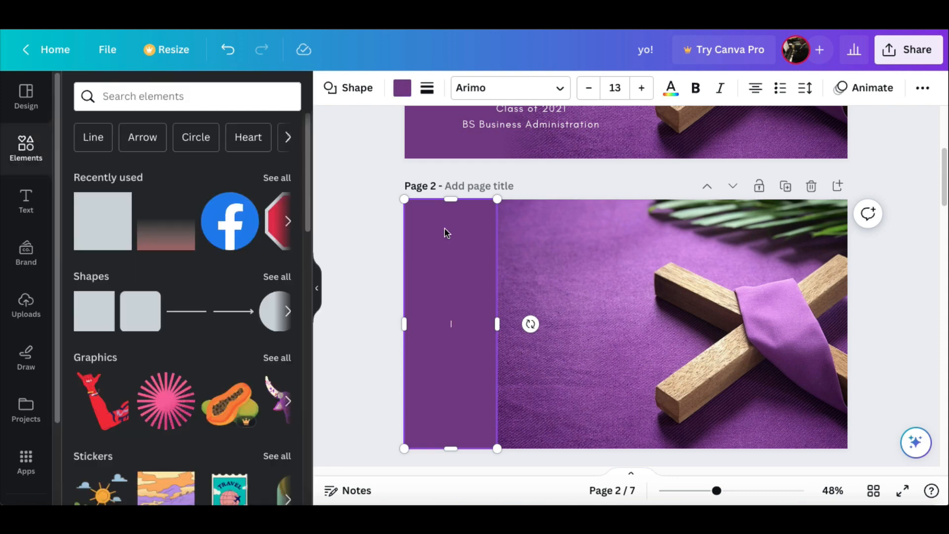
pyautogui.moveTo(463, 221)
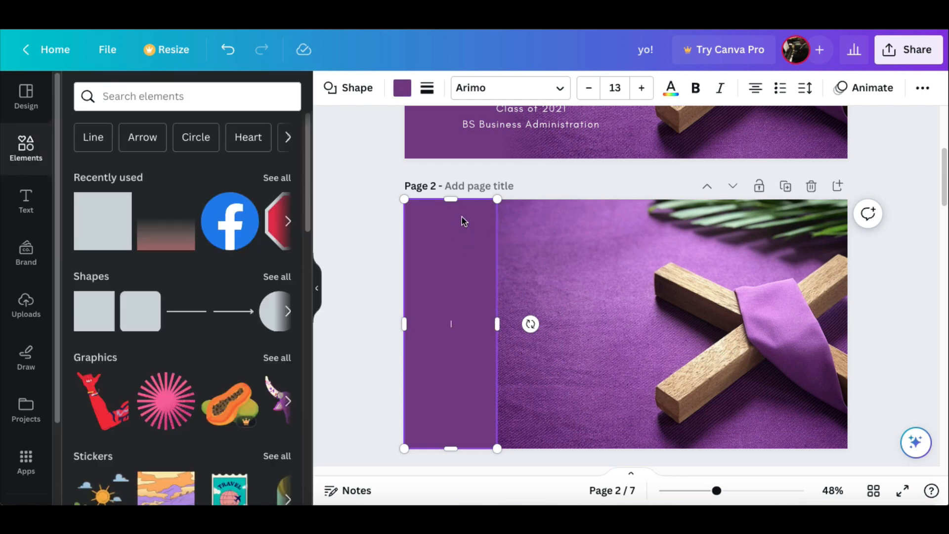
pyautogui.moveTo(468, 273)
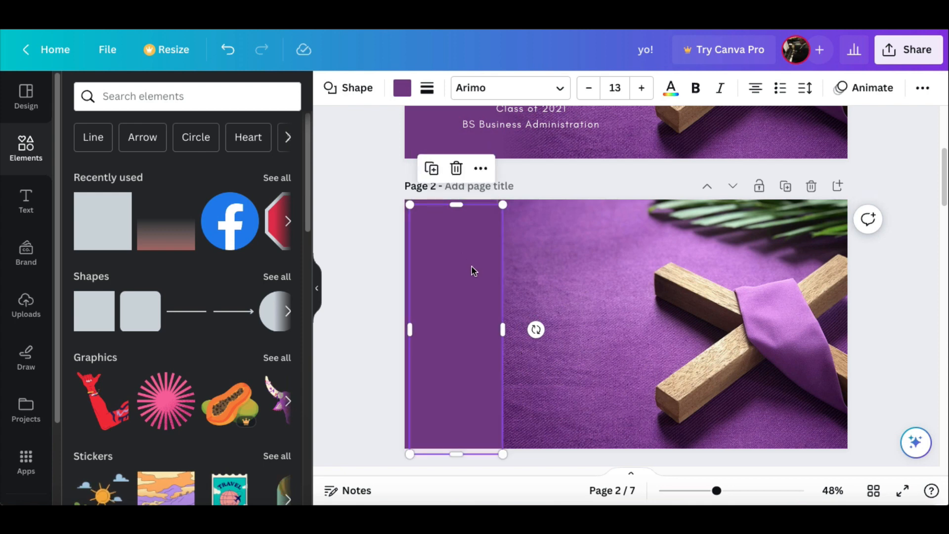
pyautogui.moveTo(431, 168)
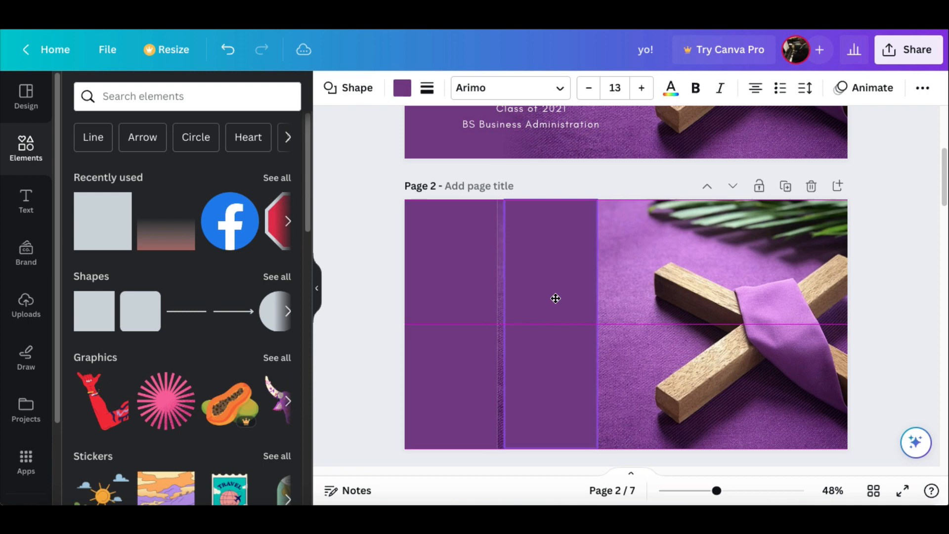
# Step: Place the duplicated purple panel right beside the first, overlapping the photo's left edge
pyautogui.click(543, 297)
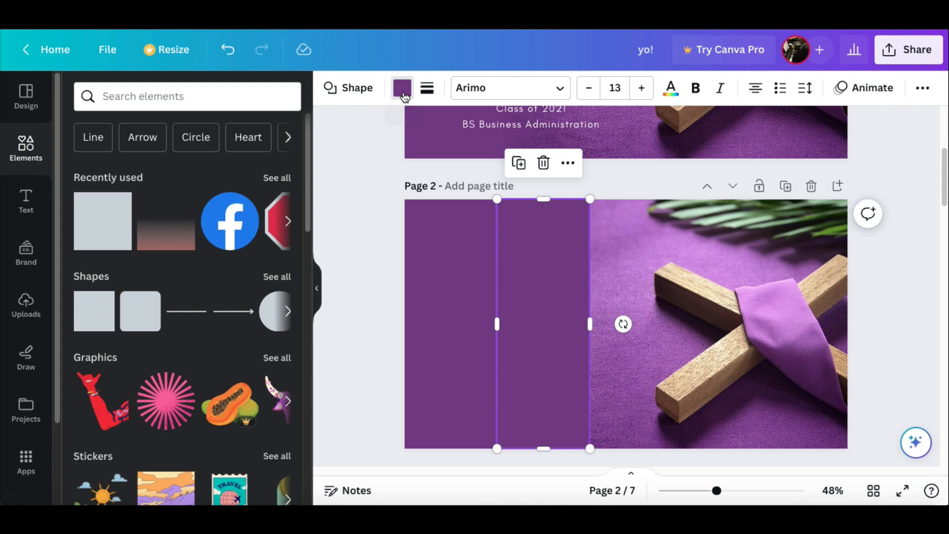
# Step: Give the second purple panel a gradient fill whose second stop is 0% opacity
pyautogui.click(403, 88)
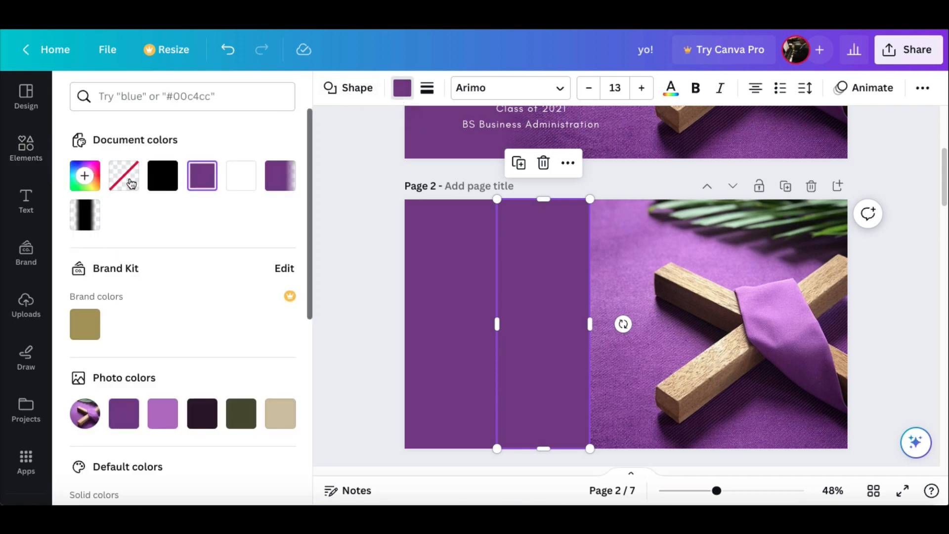
pyautogui.moveTo(132, 206)
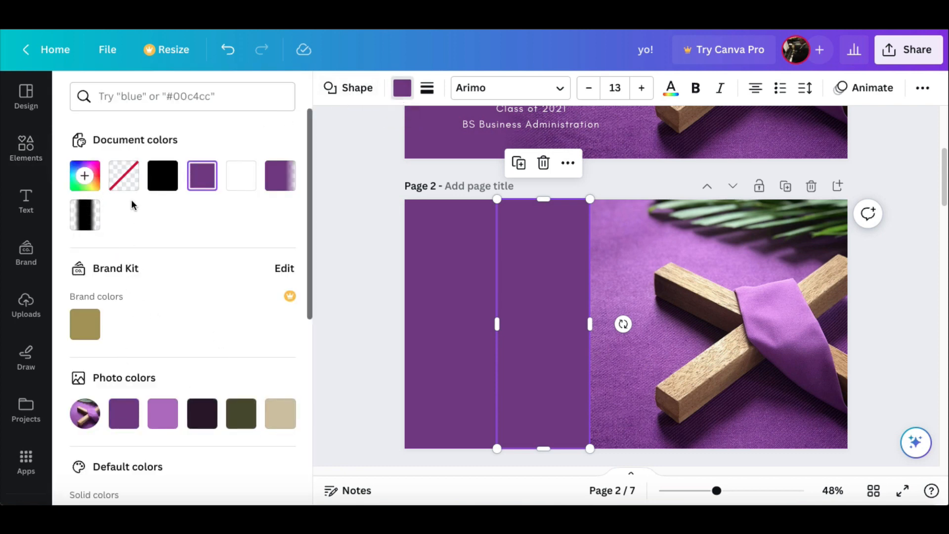
pyautogui.click(84, 176)
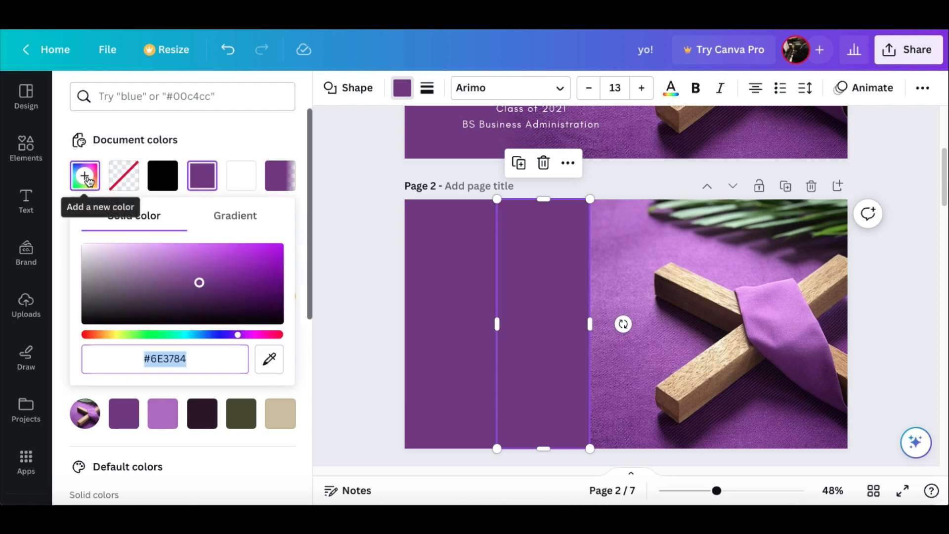
pyautogui.moveTo(227, 221)
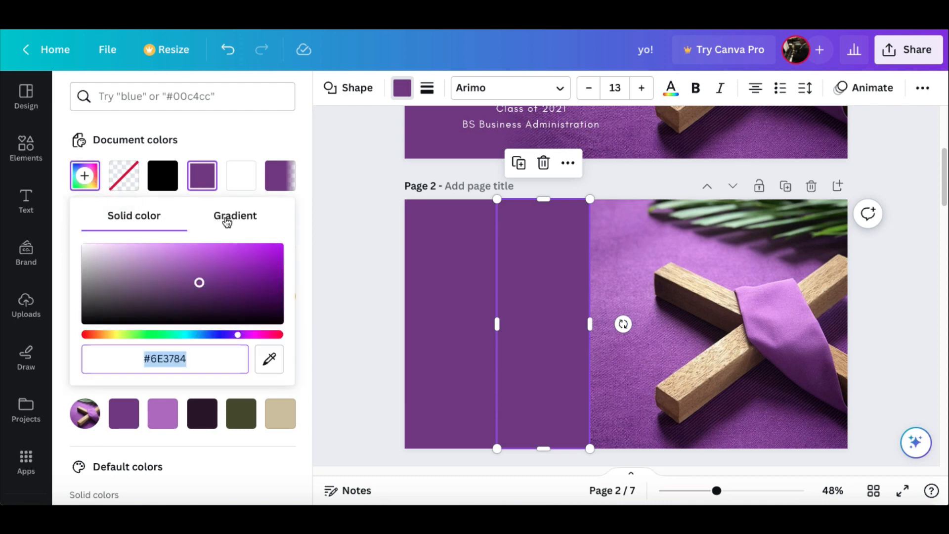
pyautogui.click(235, 216)
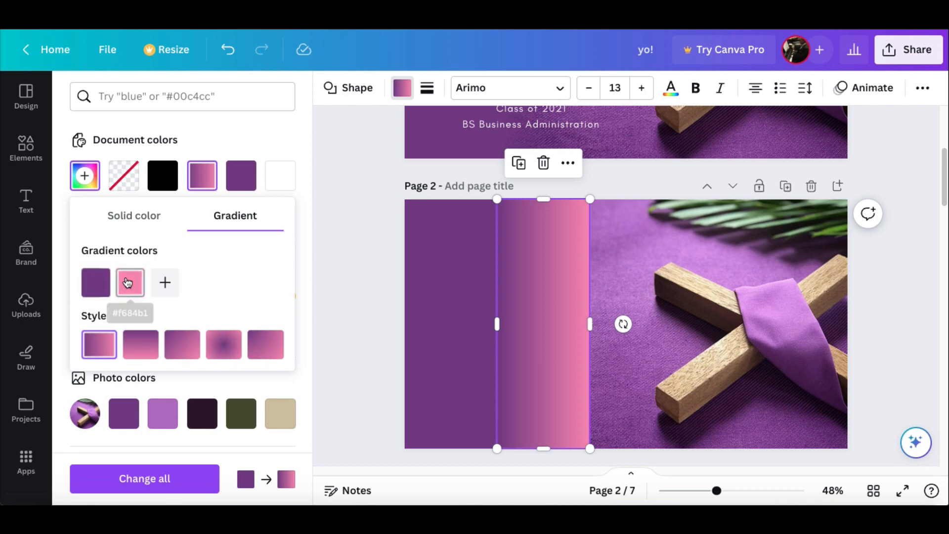
pyautogui.click(130, 282)
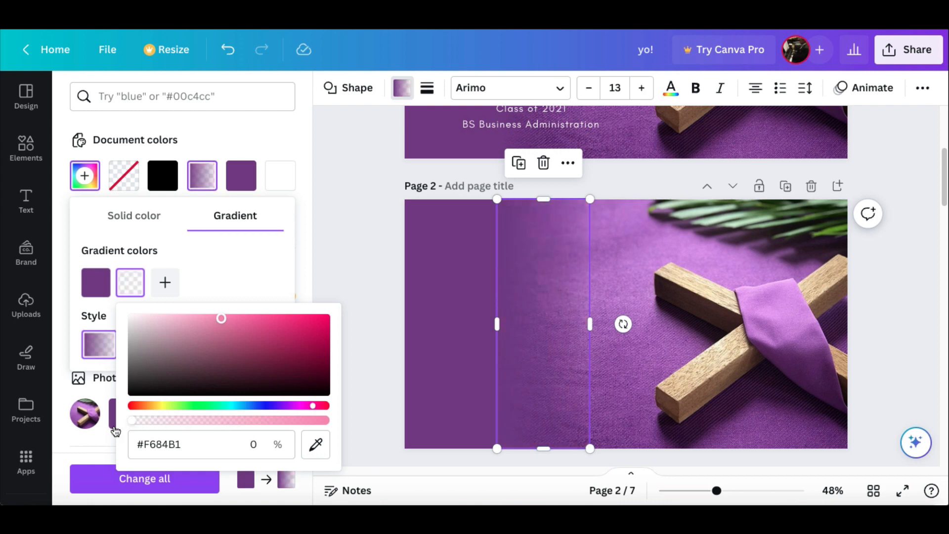
pyautogui.moveTo(230, 280)
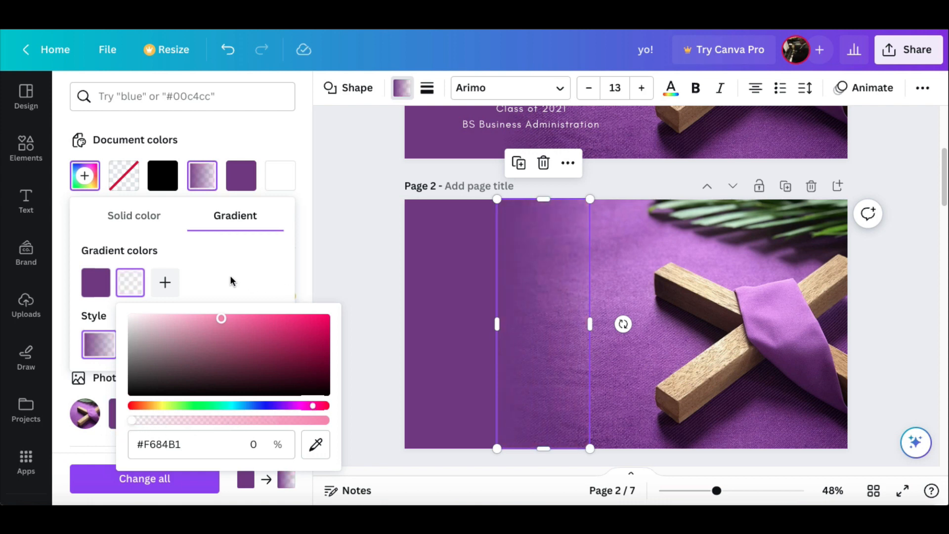
pyautogui.click(550, 254)
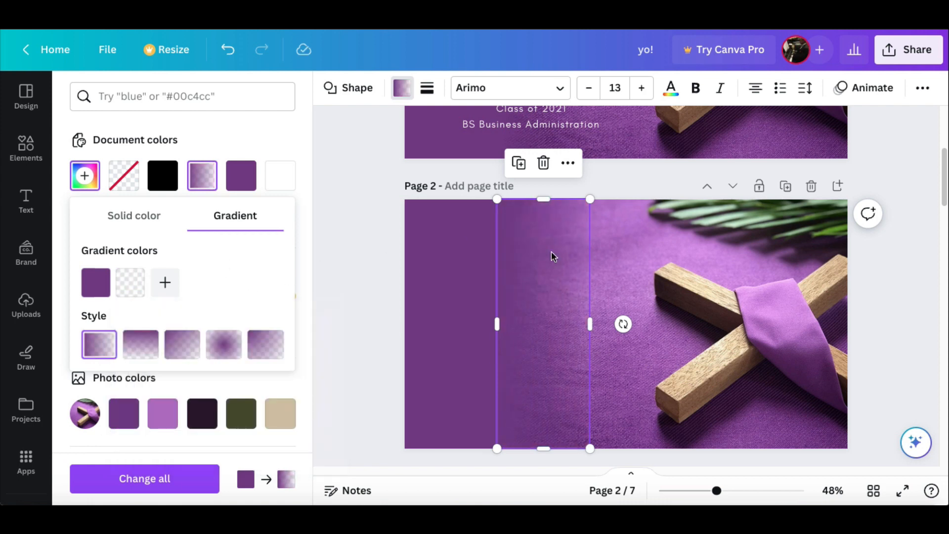
pyautogui.click(26, 148)
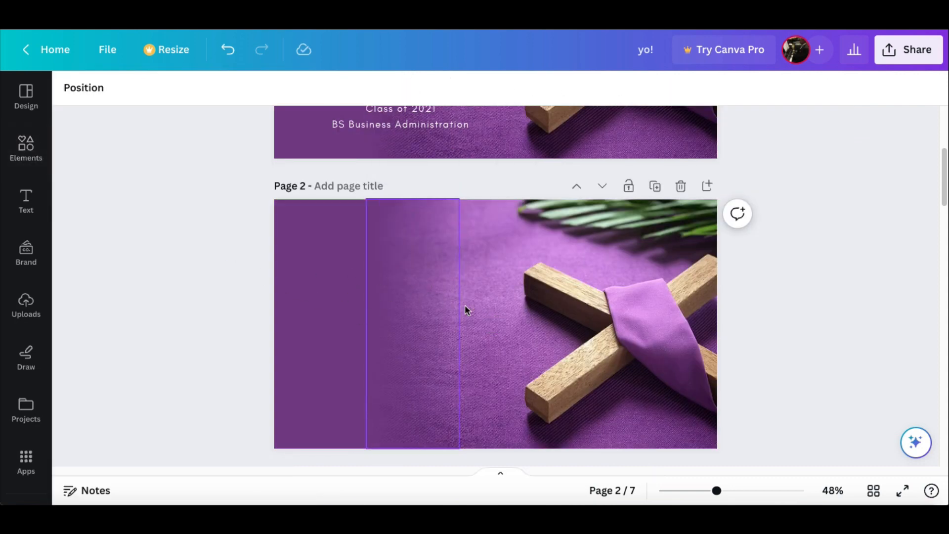
pyautogui.click(723, 332)
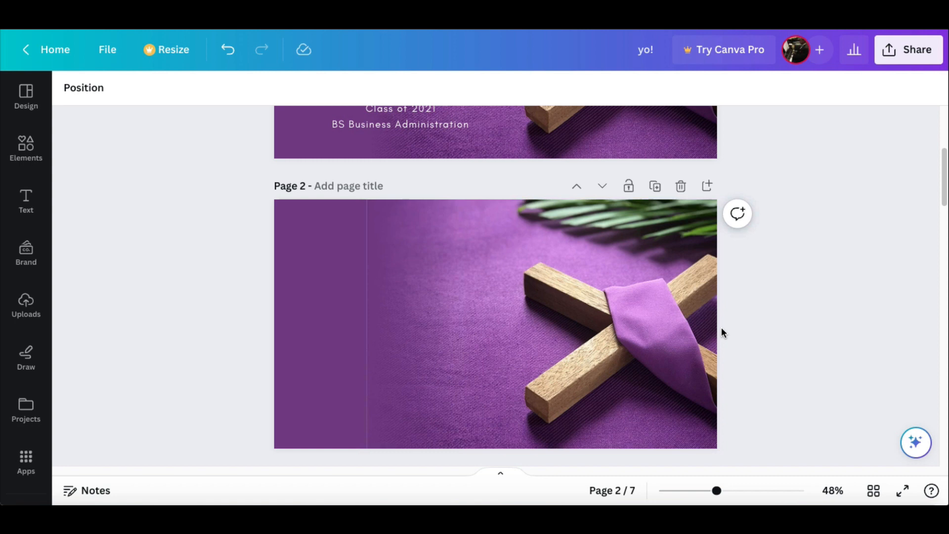
pyautogui.click(411, 271)
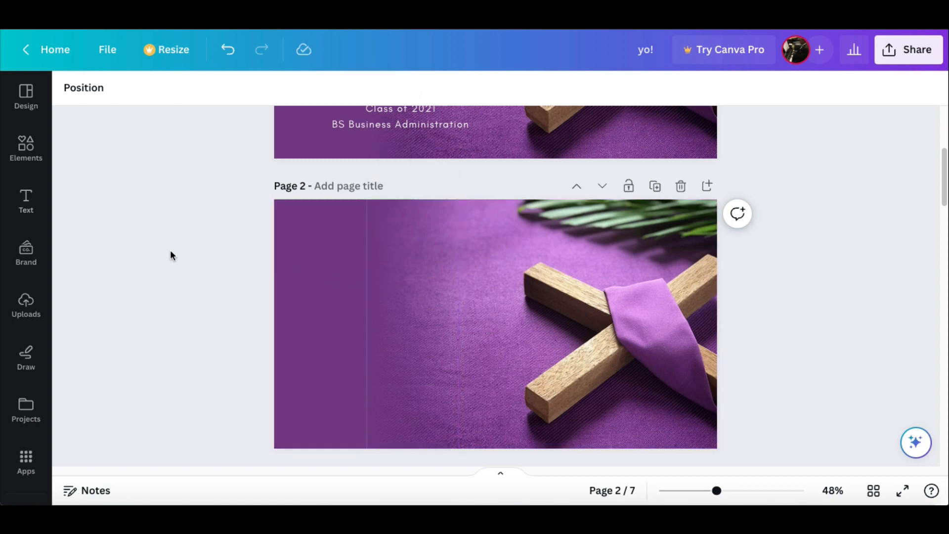
pyautogui.click(411, 324)
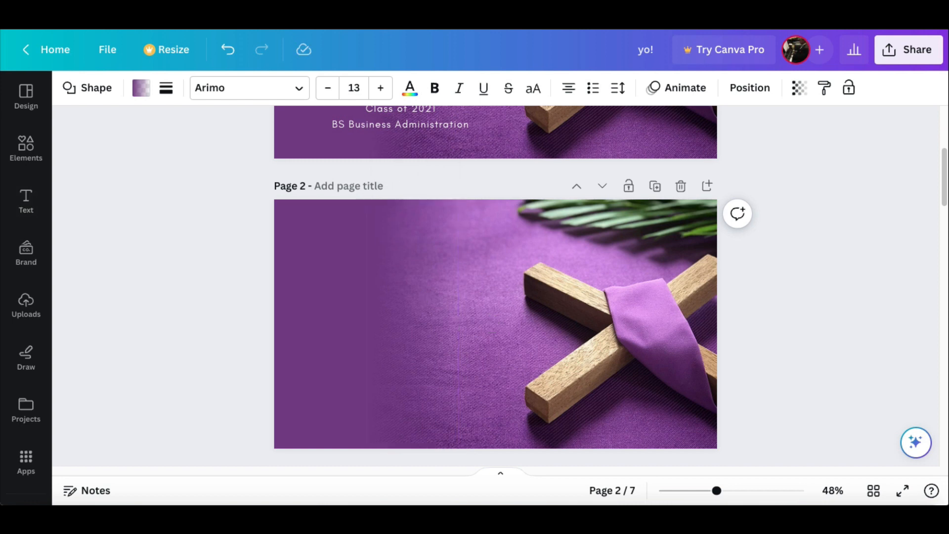
pyautogui.click(411, 324)
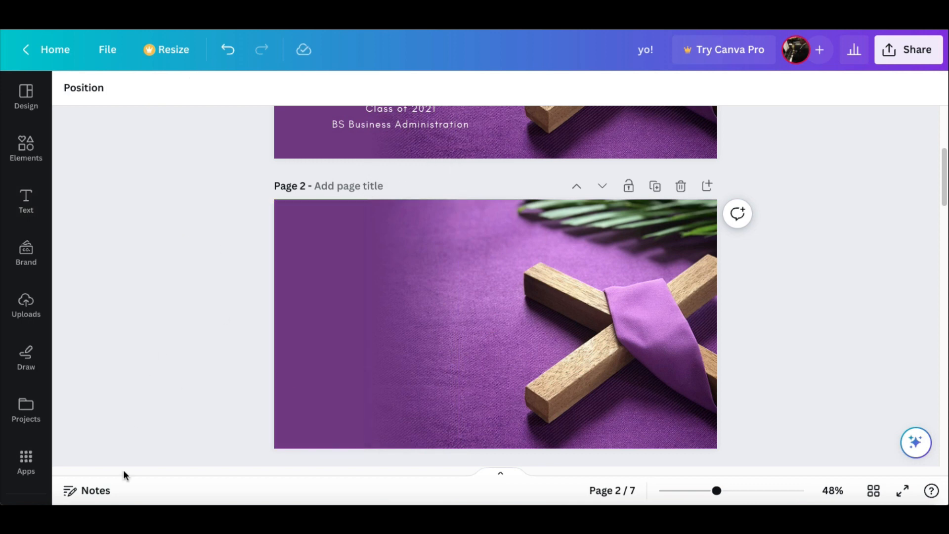
pyautogui.click(319, 325)
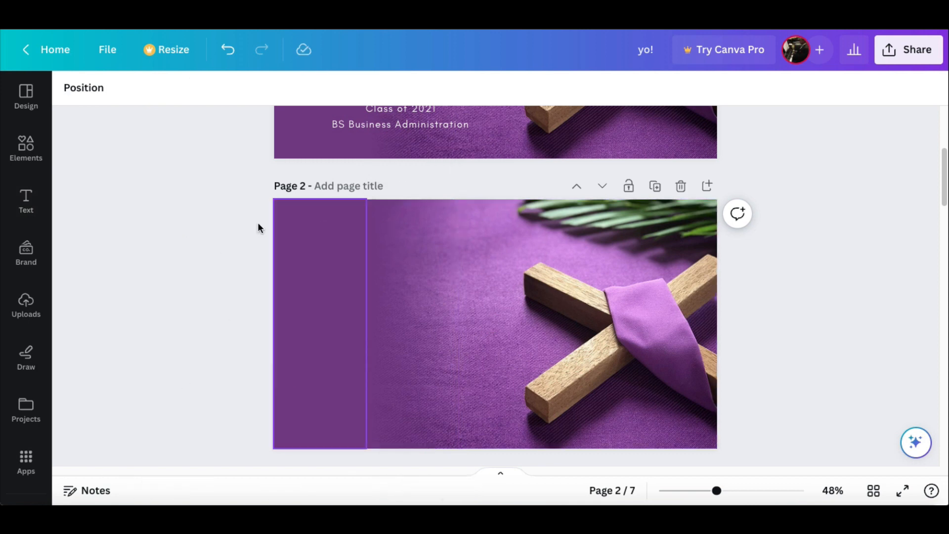
pyautogui.click(26, 202)
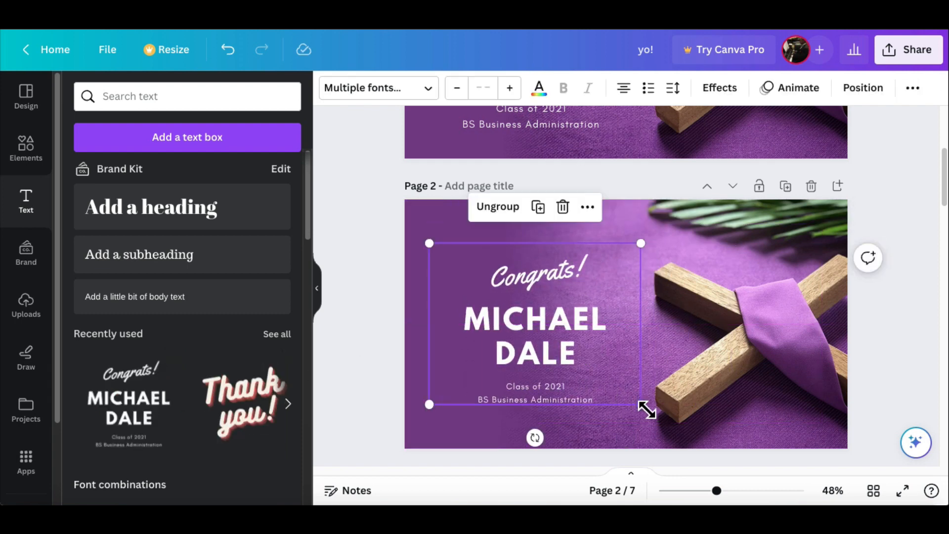
# Step: Settle the Congrats text over the purple fade and scroll down to page 3
pyautogui.click(360, 254)
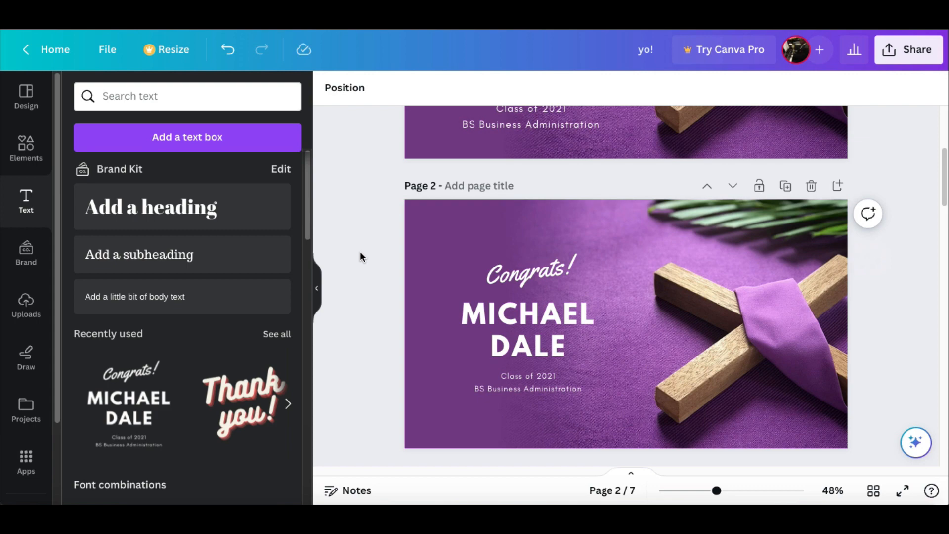
pyautogui.moveTo(376, 228)
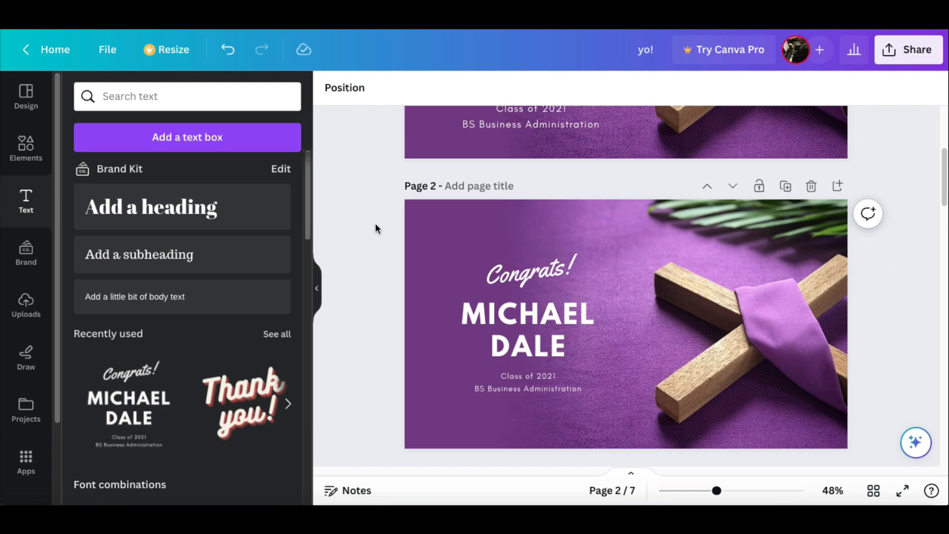
pyautogui.moveTo(387, 319)
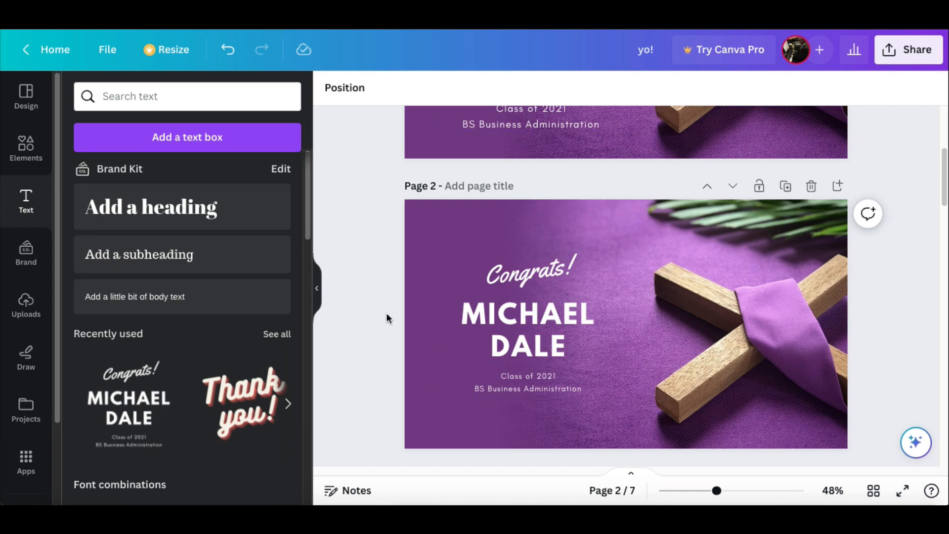
pyautogui.scroll(-3)
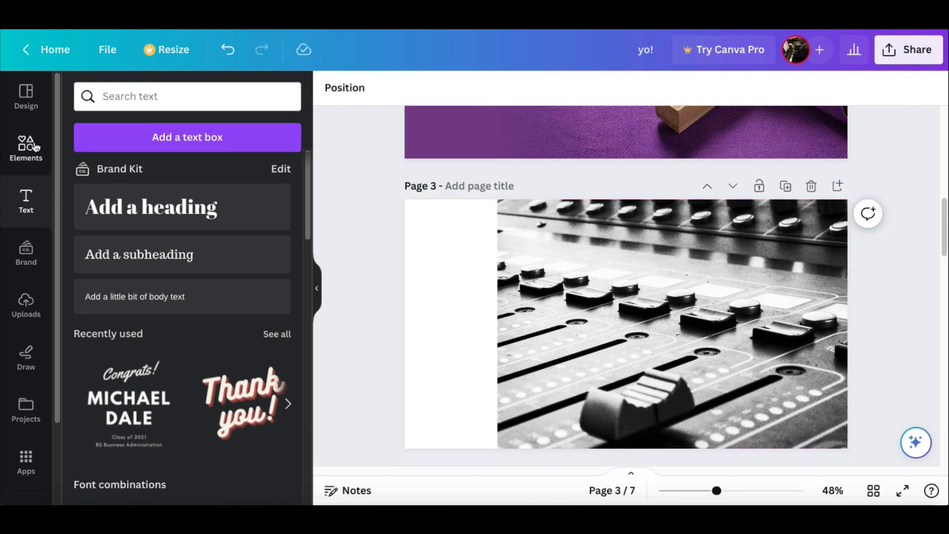
# Step: Fill page 3's left strip with a dark grey rectangle from the photo's colours and duplicate it
pyautogui.click(25, 149)
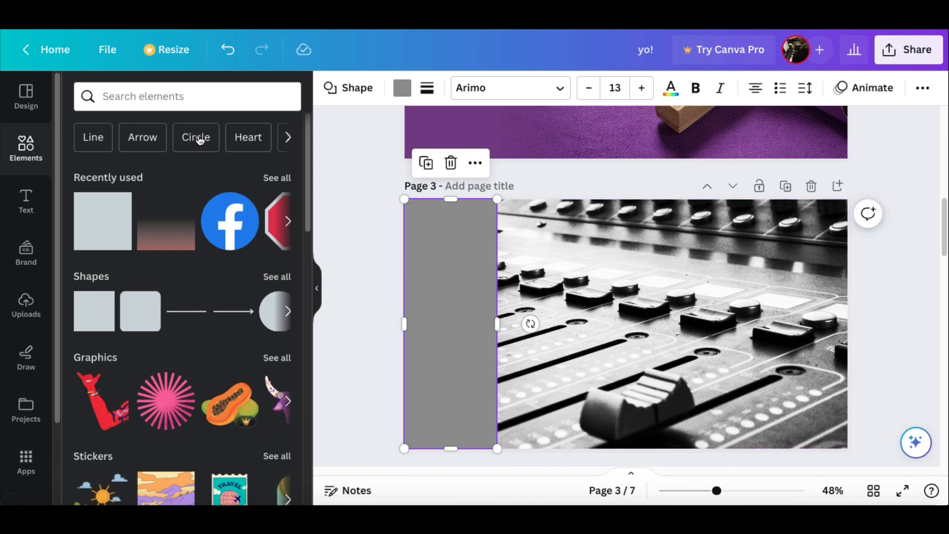
pyautogui.click(401, 88)
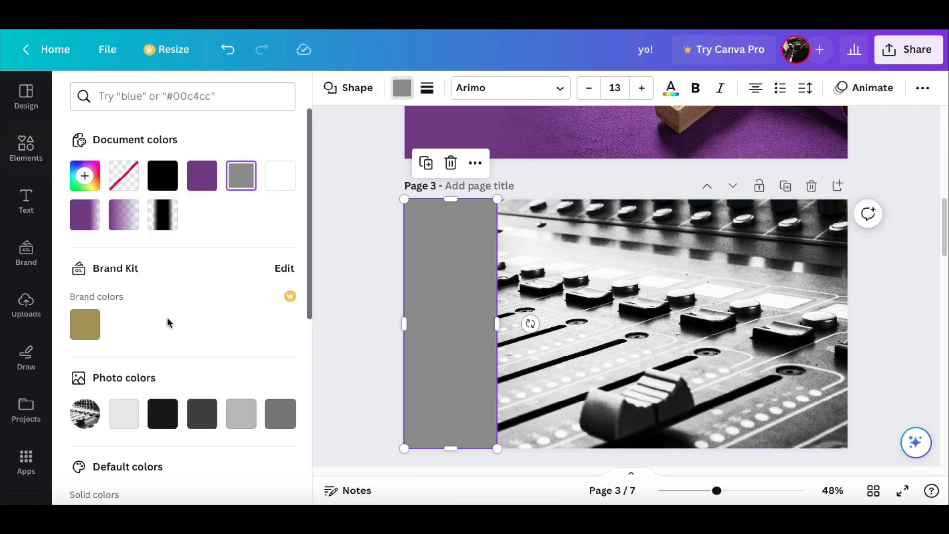
pyautogui.click(202, 413)
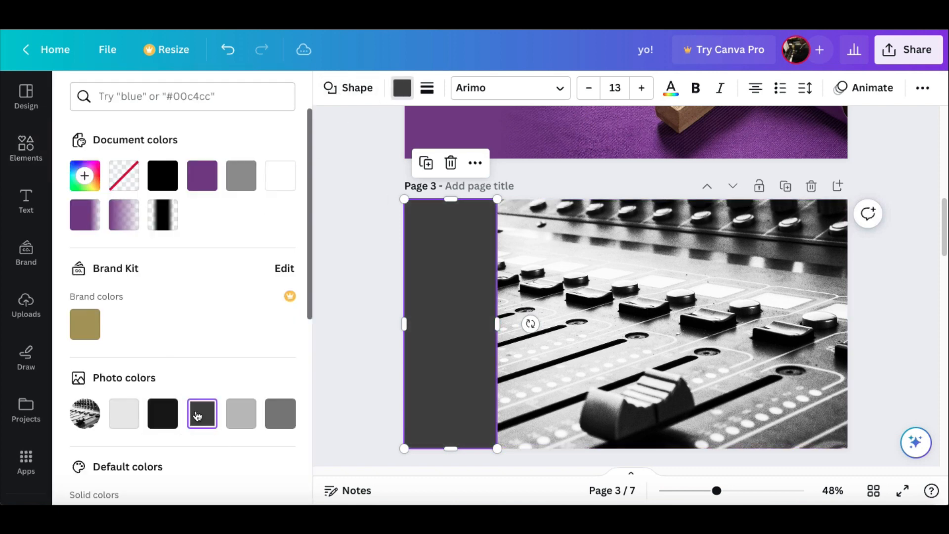
pyautogui.click(26, 148)
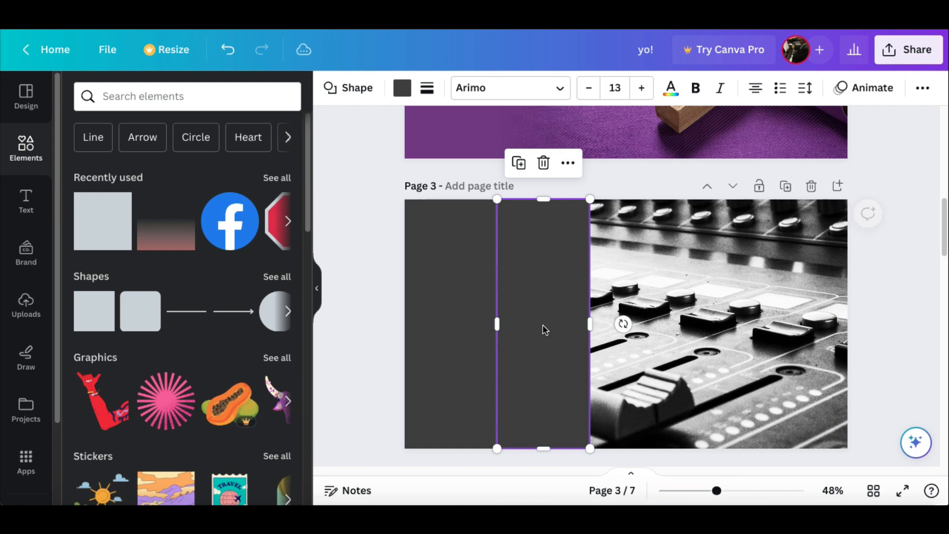
# Step: Give the copied grey rectangle a gradient fill with its second stop fully transparent
pyautogui.click(403, 88)
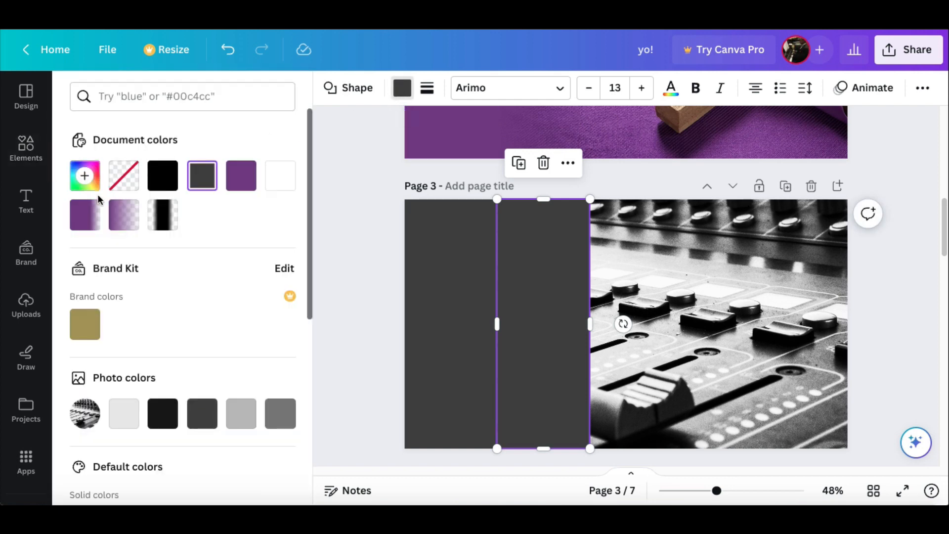
pyautogui.click(84, 176)
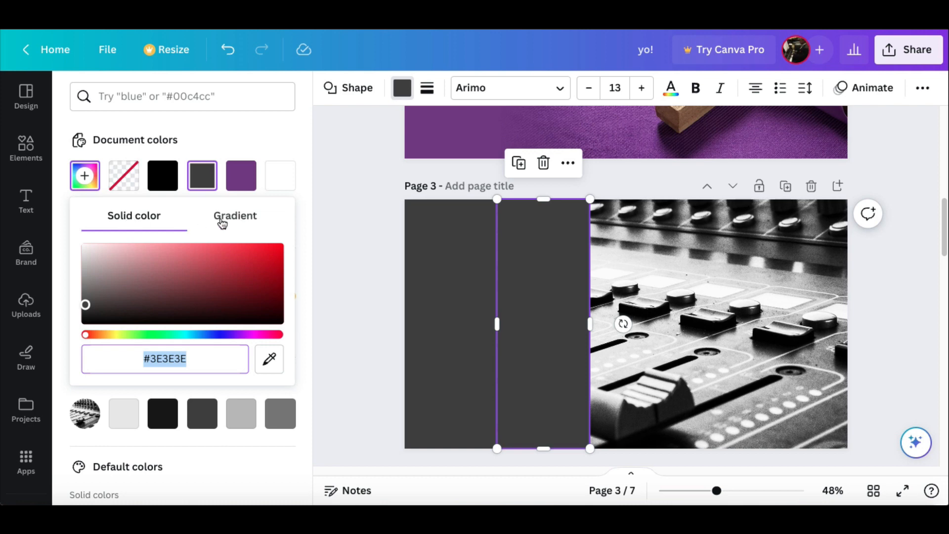
pyautogui.click(236, 215)
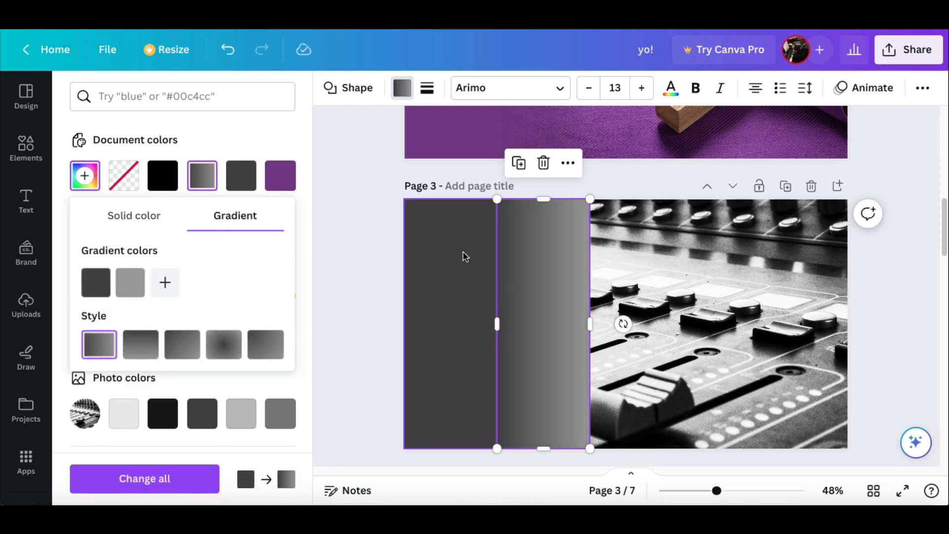
pyautogui.click(129, 282)
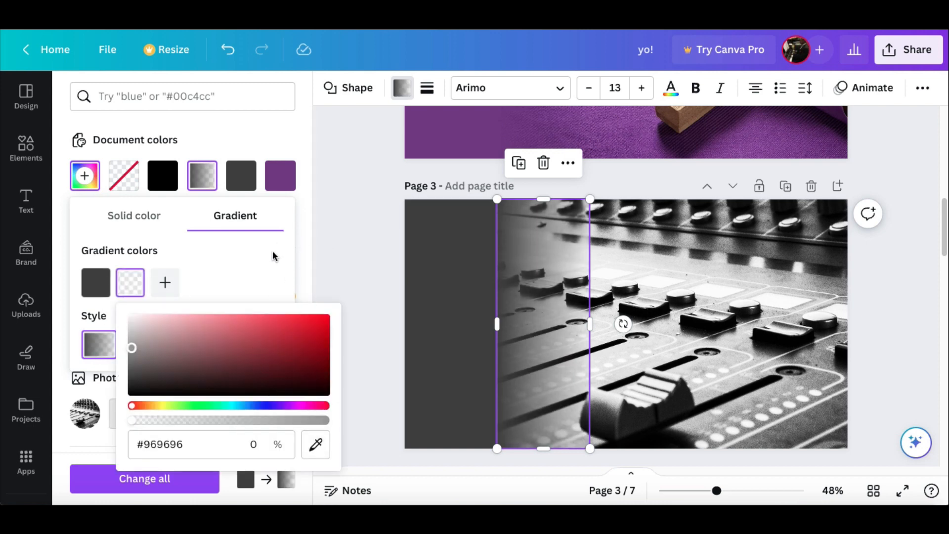
pyautogui.click(26, 148)
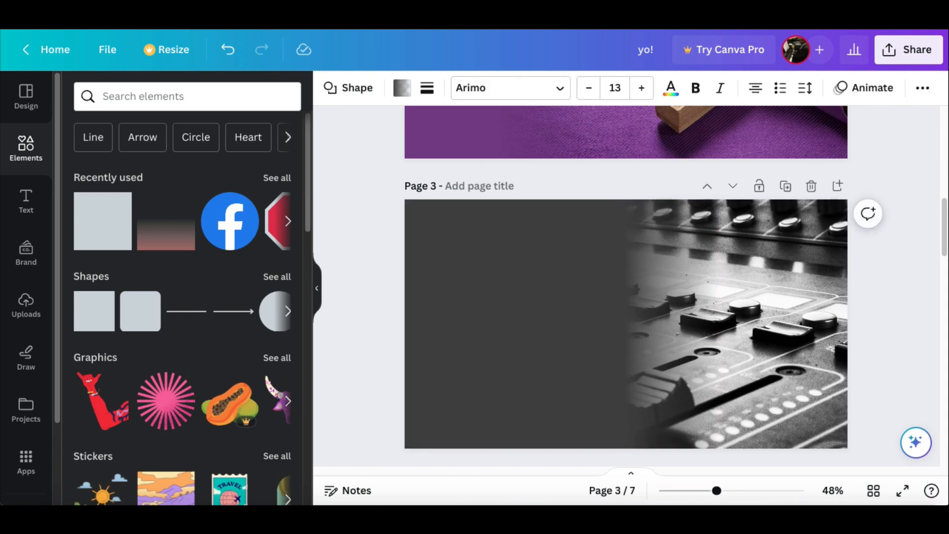
# Step: Move the fading grey strip against the solid panel's edge and bring up its colour options
pyautogui.click(672, 324)
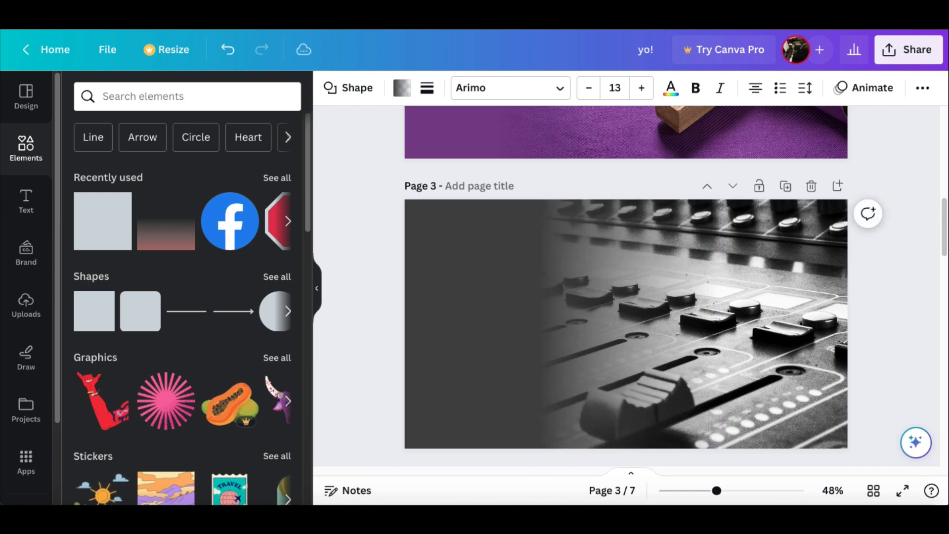
pyautogui.click(627, 320)
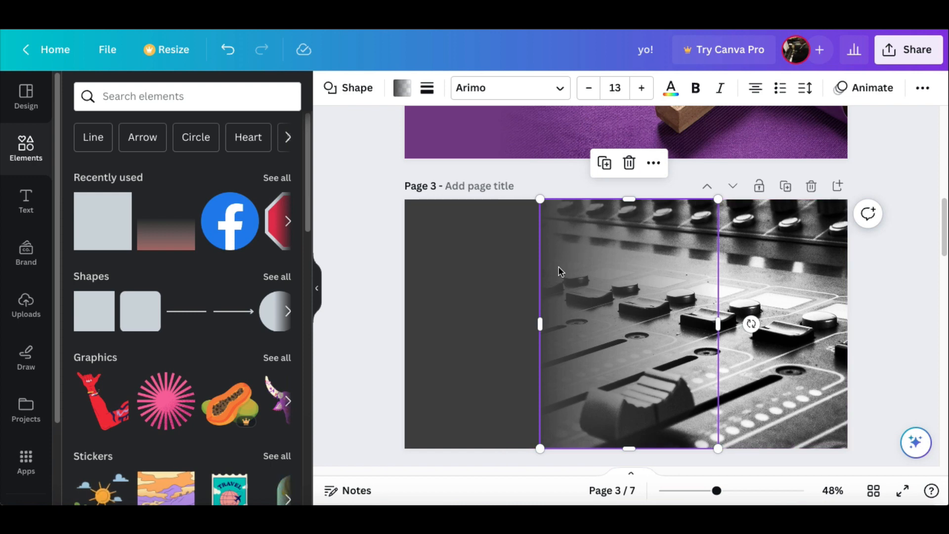
pyautogui.moveTo(587, 310)
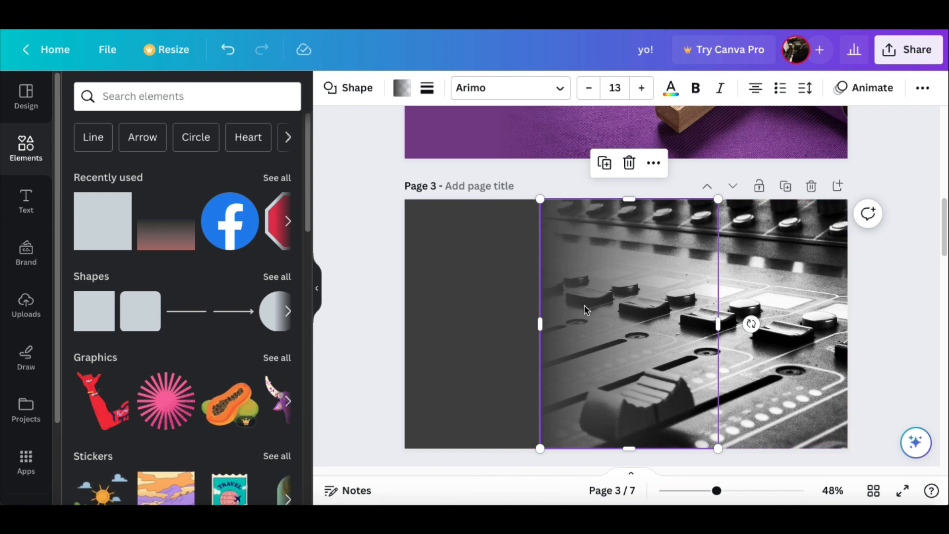
pyautogui.click(401, 88)
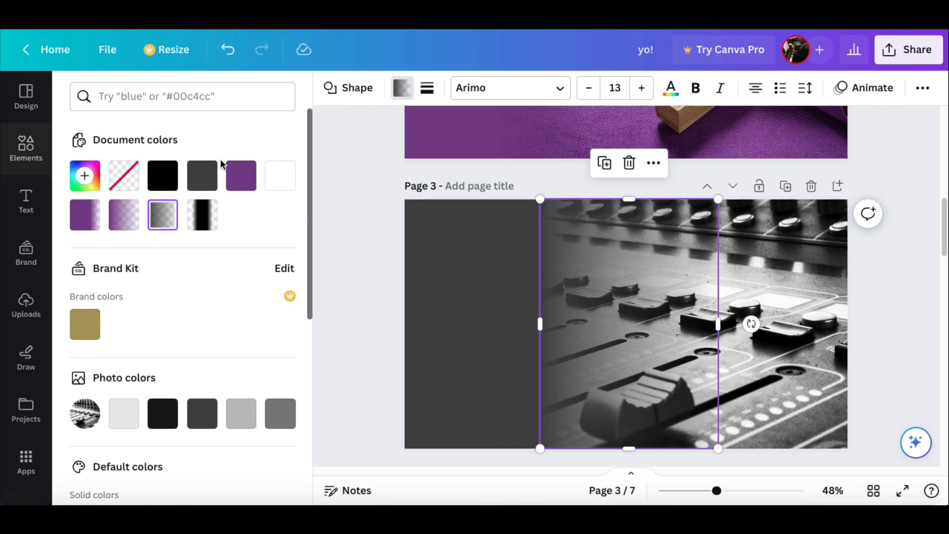
# Step: Reopen the strip's custom gradient settings and review the dark grey stop
pyautogui.click(85, 176)
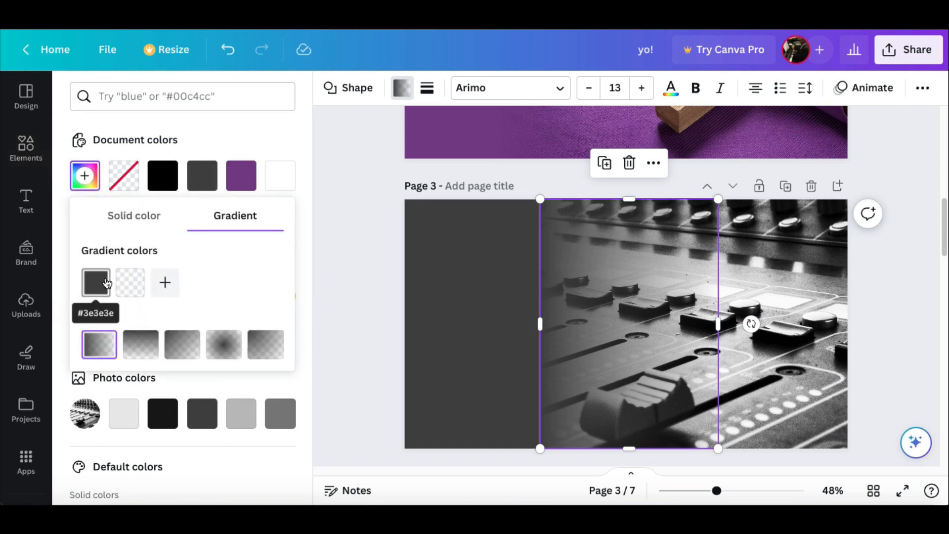
pyautogui.moveTo(130, 283)
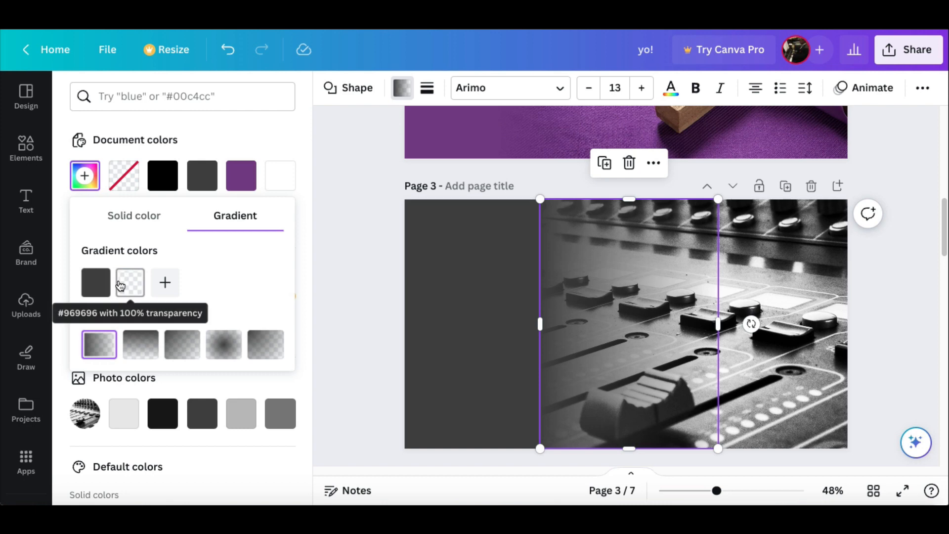
pyautogui.click(96, 282)
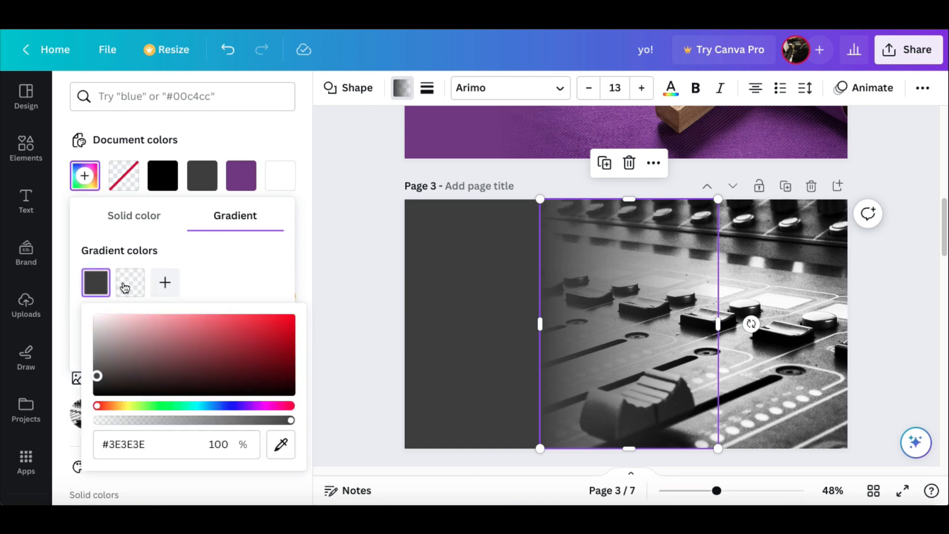
pyautogui.click(96, 283)
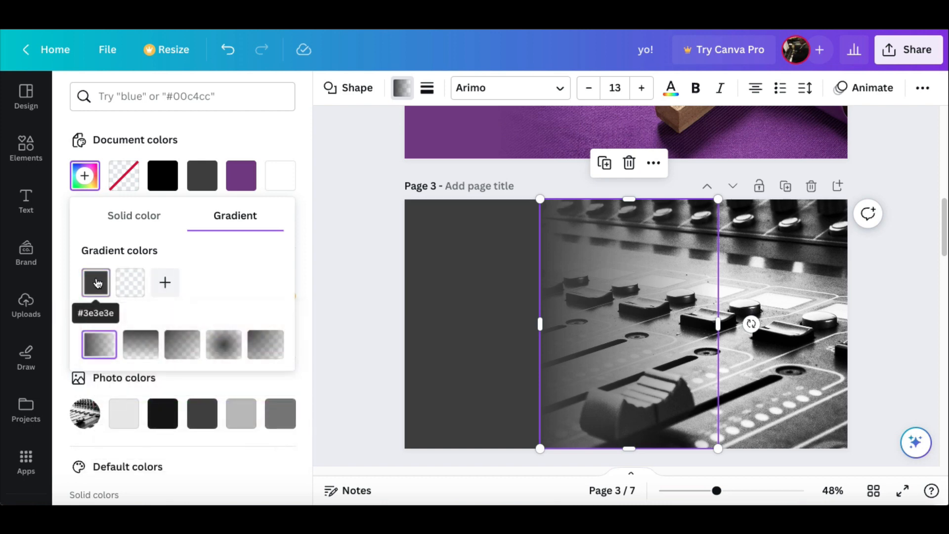
pyautogui.moveTo(129, 283)
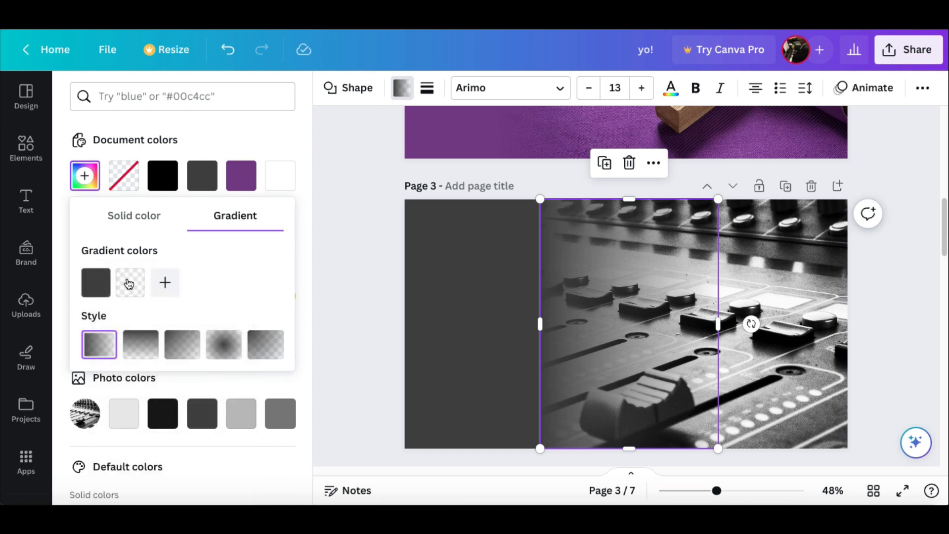
pyautogui.click(96, 282)
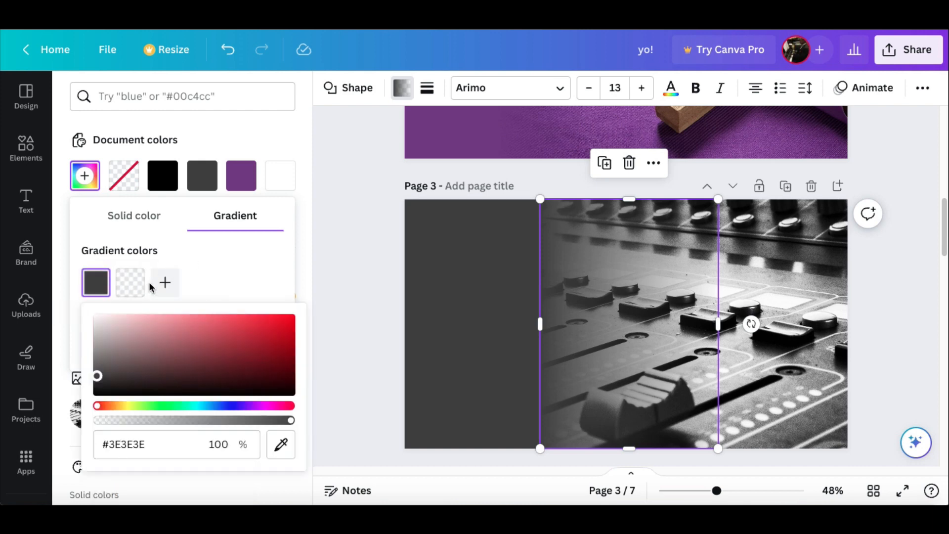
pyautogui.moveTo(191, 279)
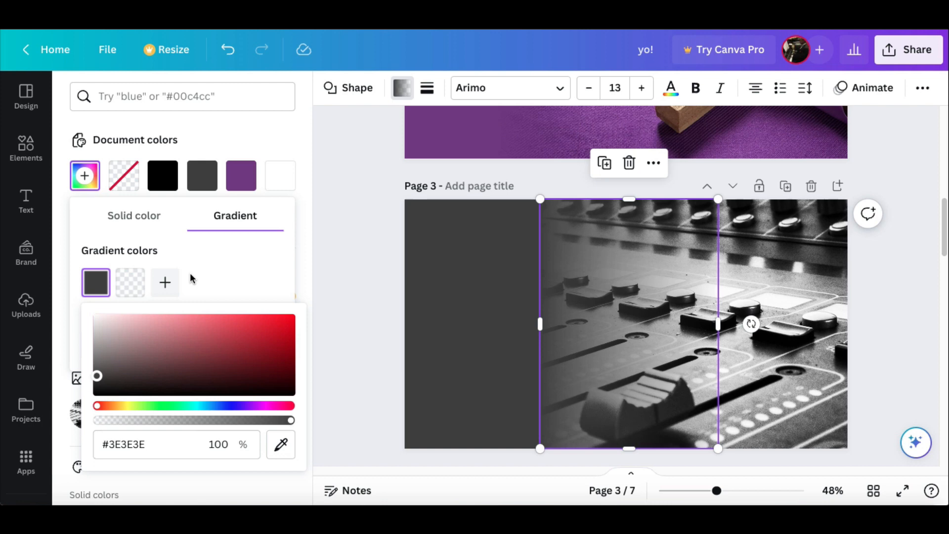
# Step: Try extra gradient colour stops and reordering, then widen the grey strip across the photo
pyautogui.click(130, 283)
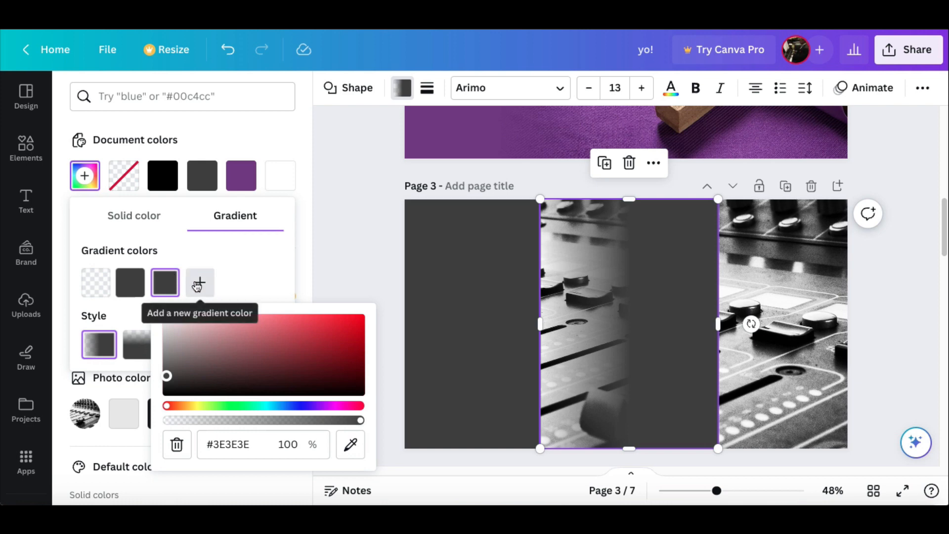
pyautogui.click(200, 283)
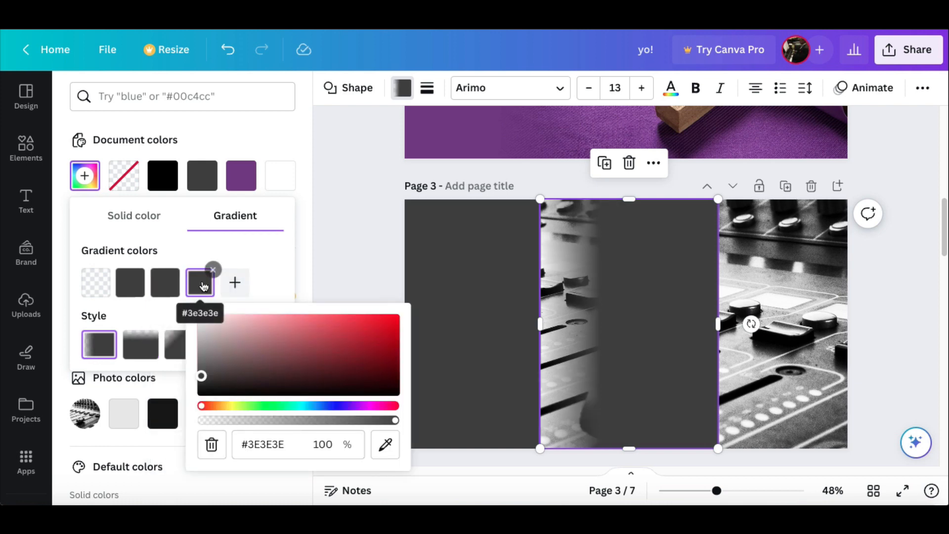
pyautogui.click(213, 269)
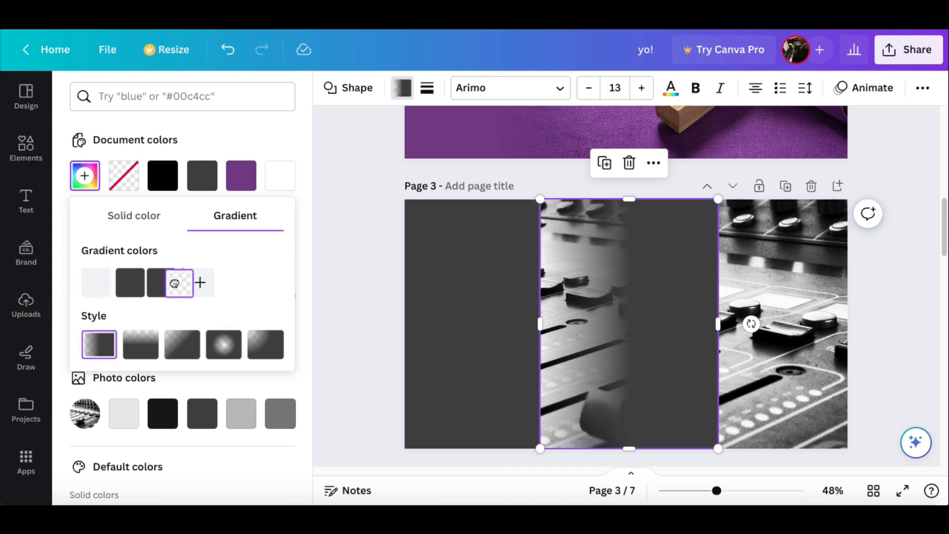
pyautogui.click(26, 148)
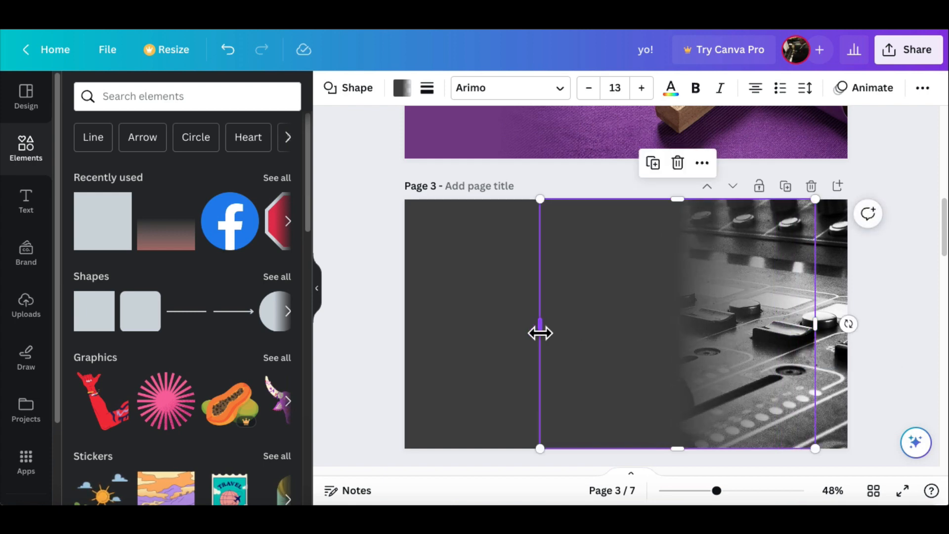
pyautogui.click(369, 292)
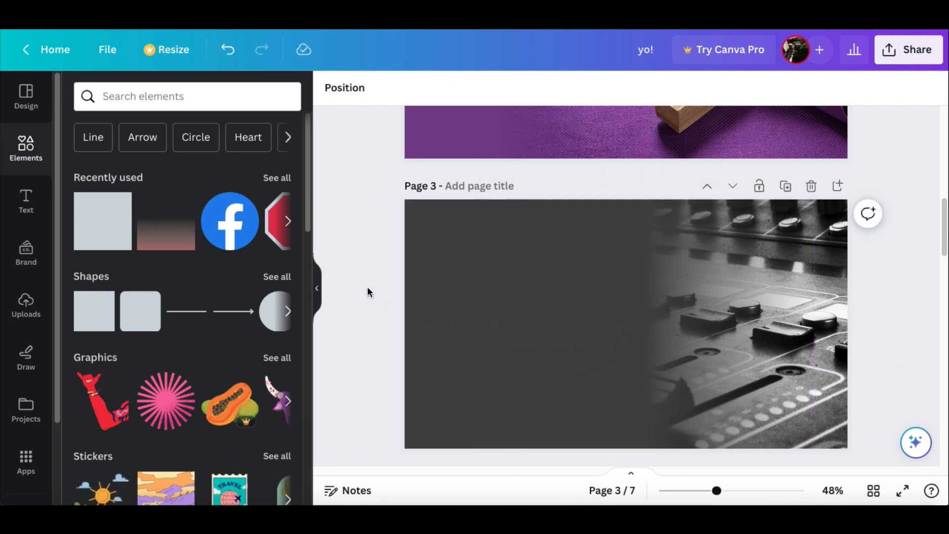
pyautogui.moveTo(924, 271)
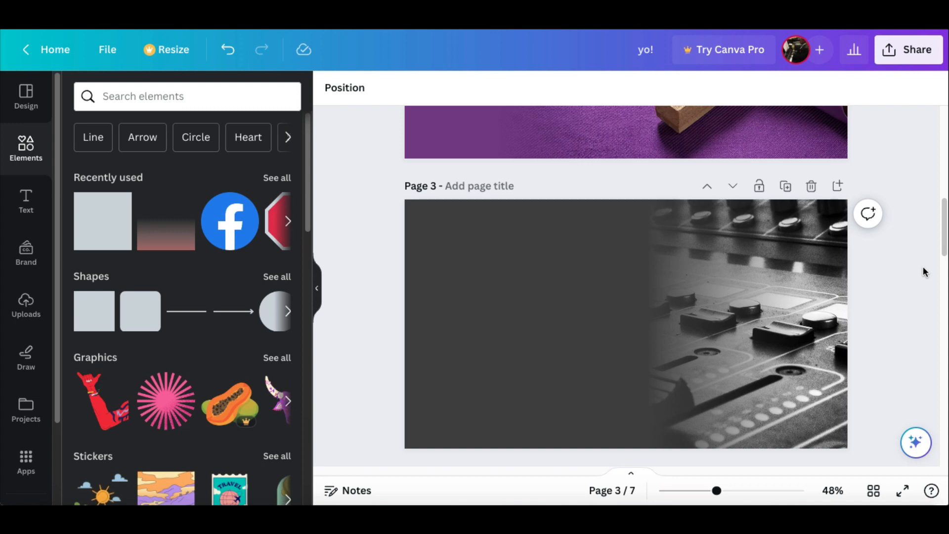
pyautogui.click(617, 287)
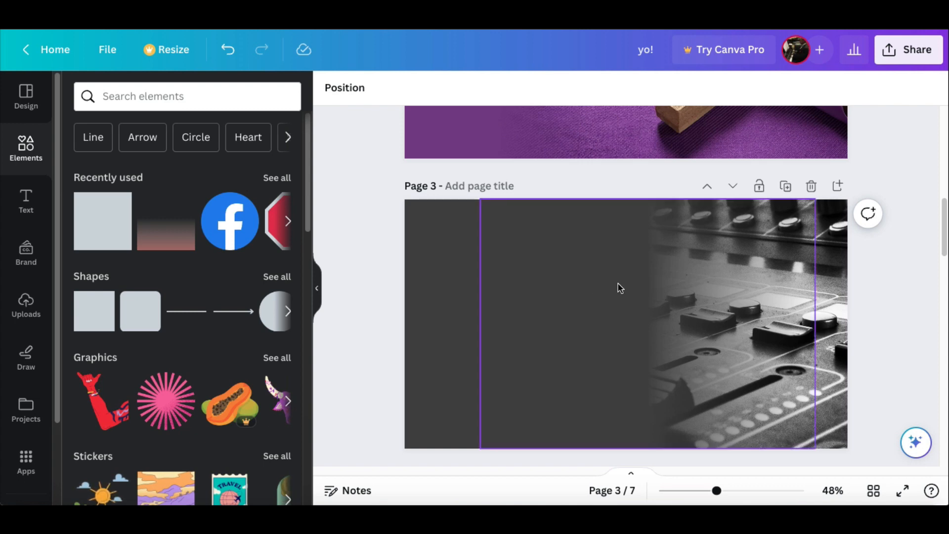
pyautogui.moveTo(586, 290)
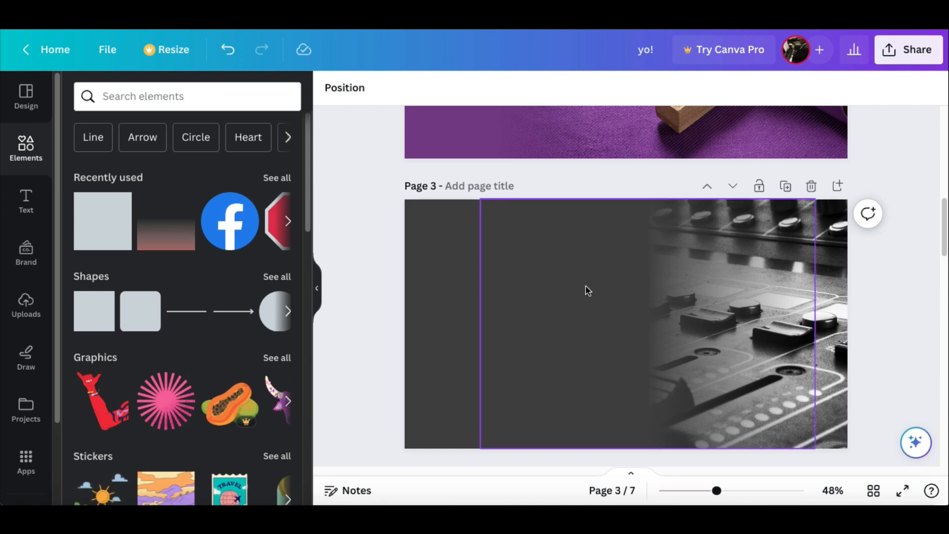
pyautogui.moveTo(694, 356)
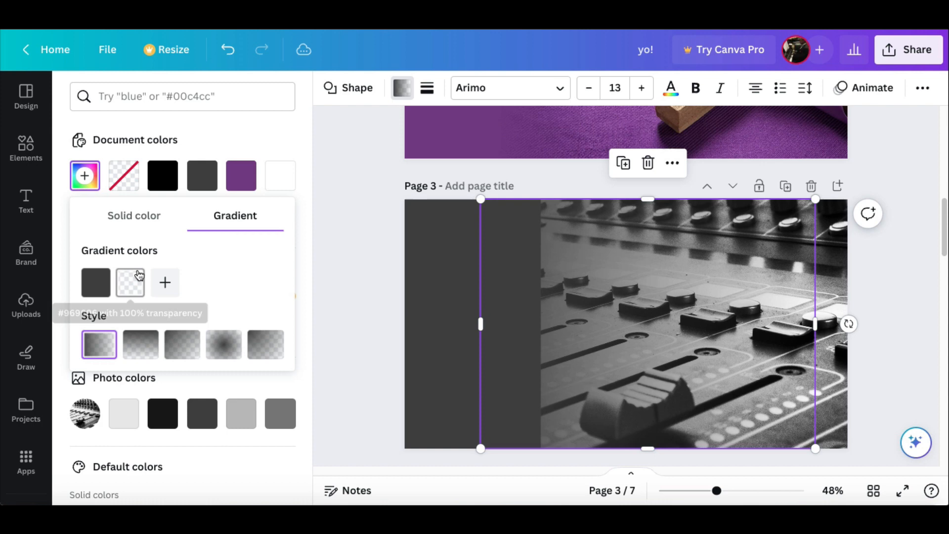
# Step: Adjust the transparent gradient stop and deselect to preview page 3's soft grey blend
pyautogui.click(26, 148)
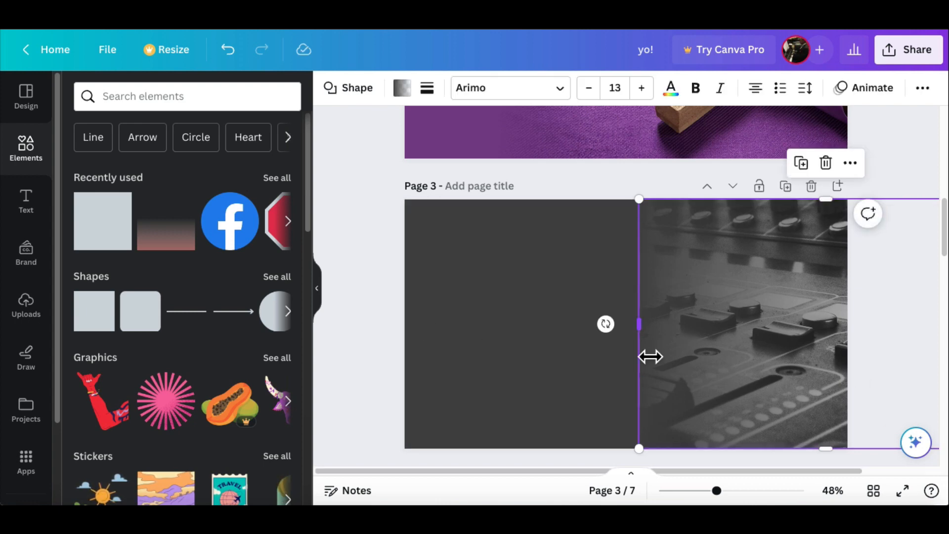
pyautogui.click(354, 275)
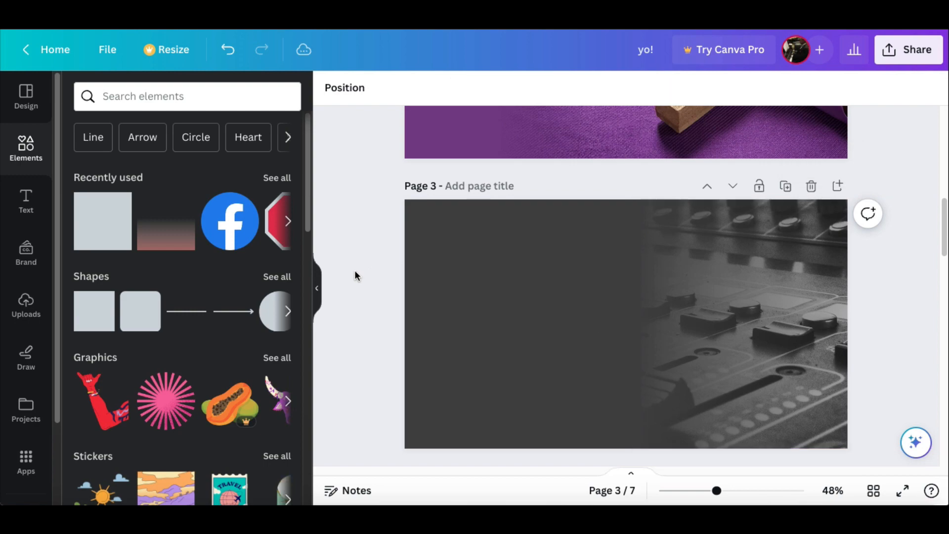
pyautogui.moveTo(388, 325)
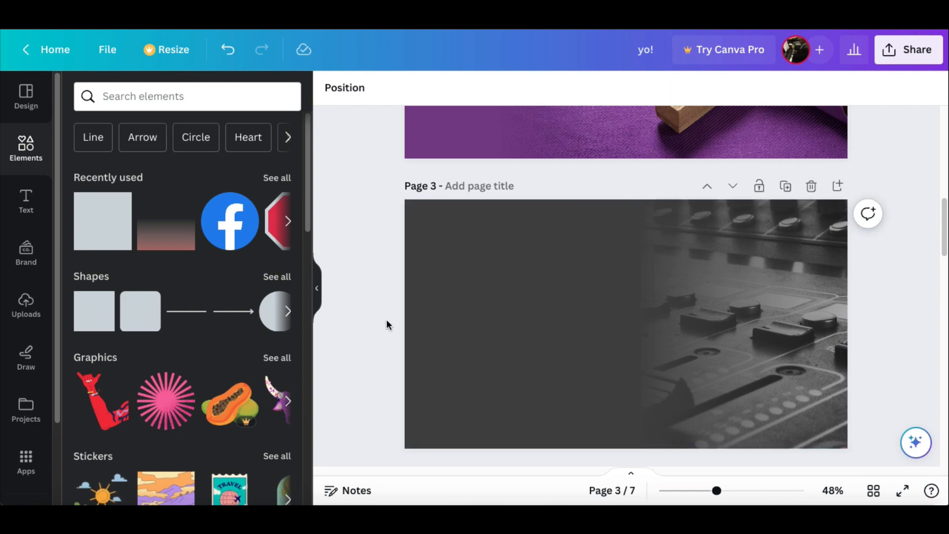
# Step: Scroll to page 5 and place olive rectangles between the cross and piano photos
pyautogui.scroll(-3)
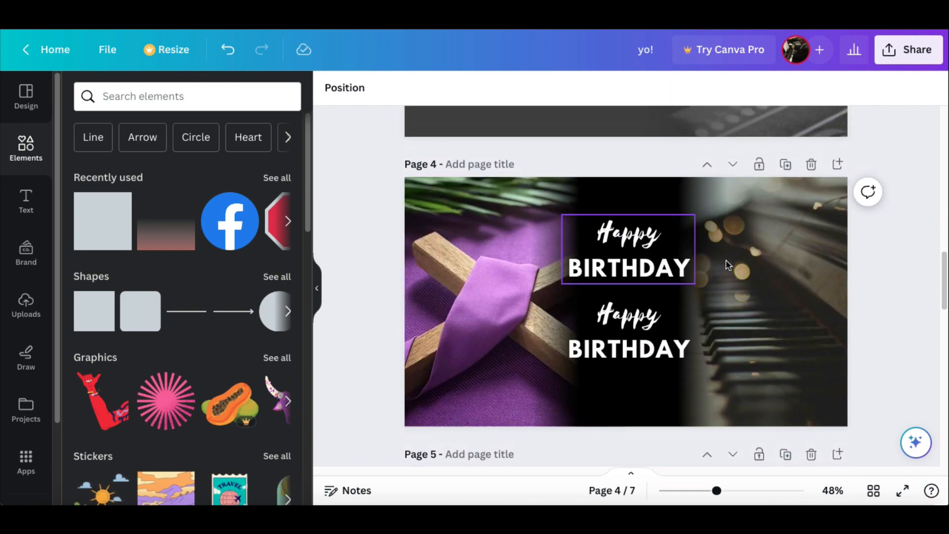
pyautogui.click(493, 243)
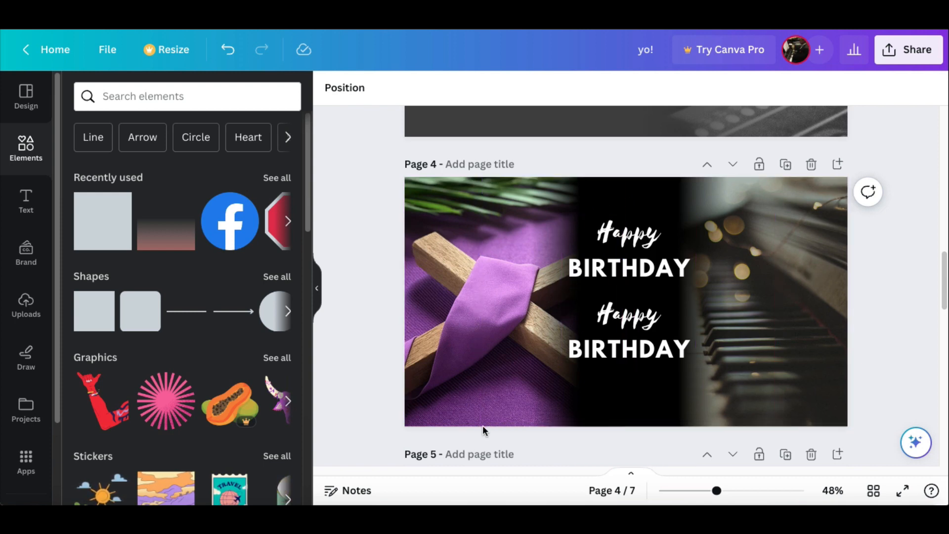
pyautogui.scroll(-3)
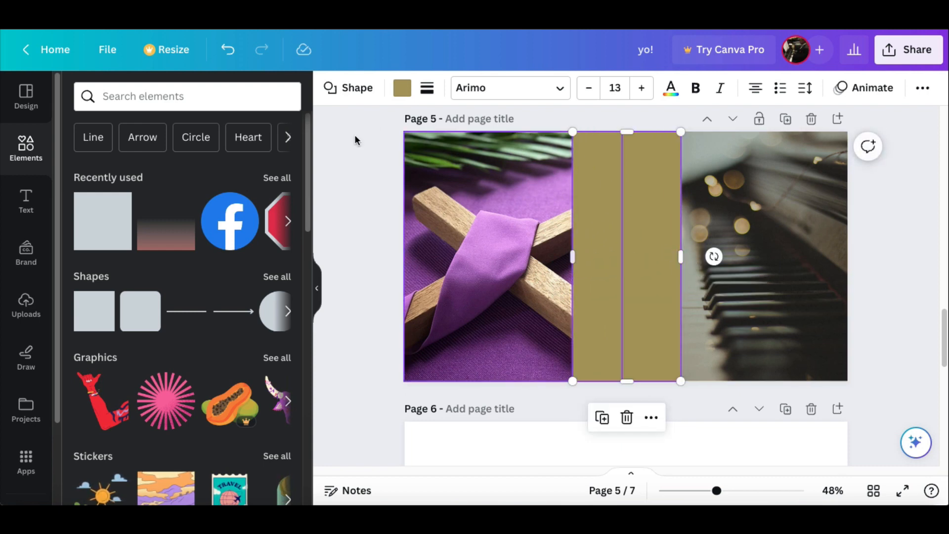
pyautogui.moveTo(402, 88)
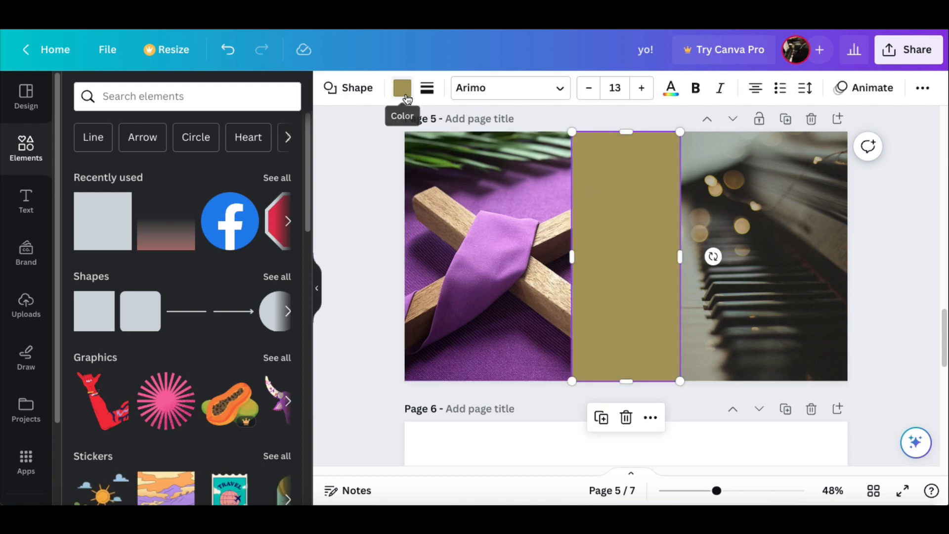
# Step: Fill the centre rectangles solid black and extend them over the cross and piano photos
pyautogui.click(401, 88)
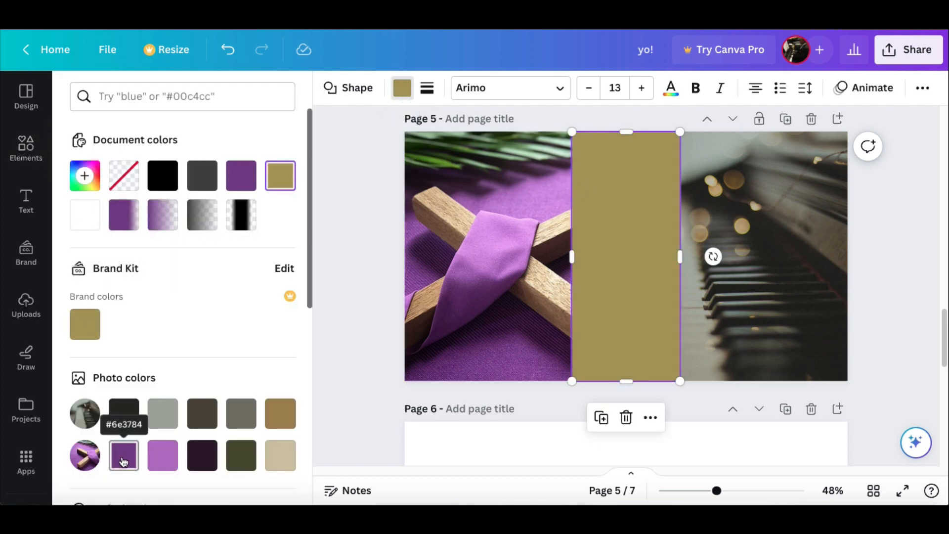
pyautogui.moveTo(162, 414)
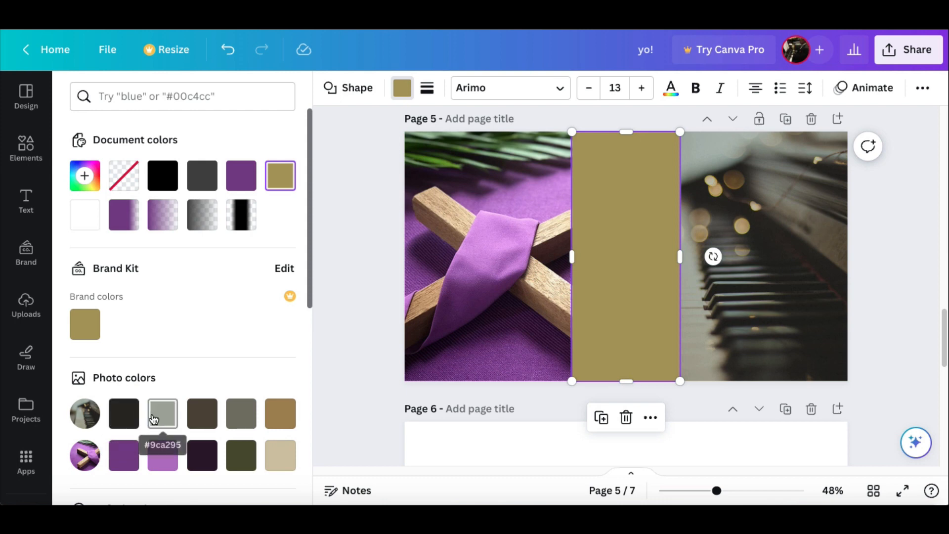
pyautogui.click(162, 176)
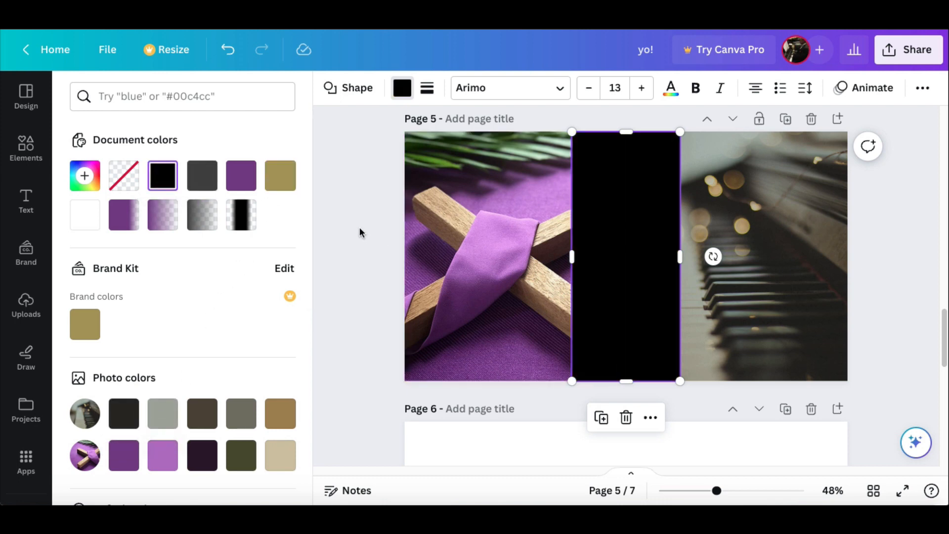
pyautogui.click(26, 148)
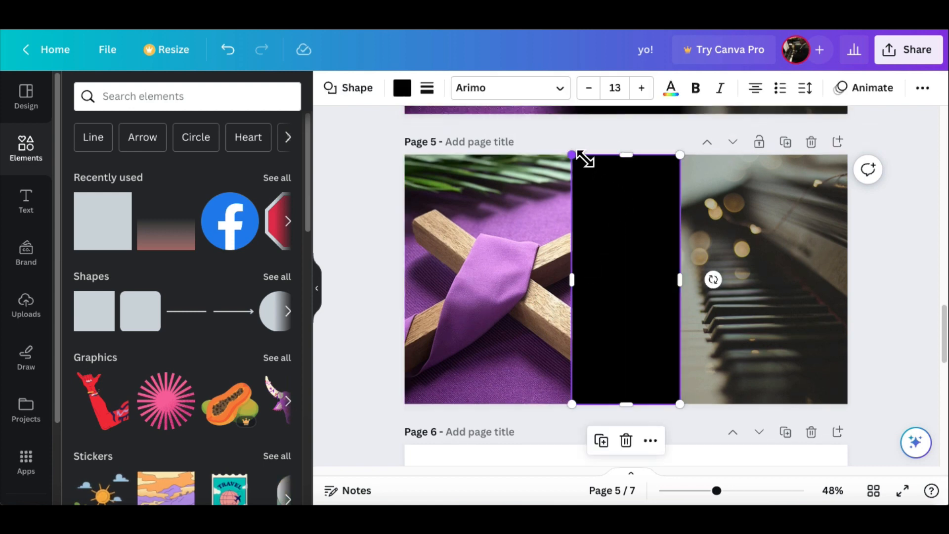
pyautogui.scroll(-3)
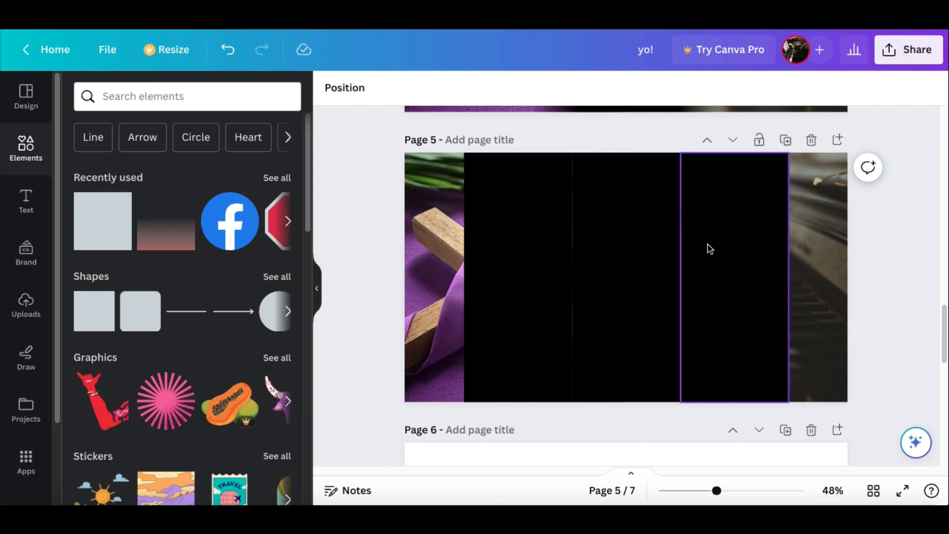
# Step: Give the right black panel a gradient fill that fades transparently into the piano photo
pyautogui.click(735, 277)
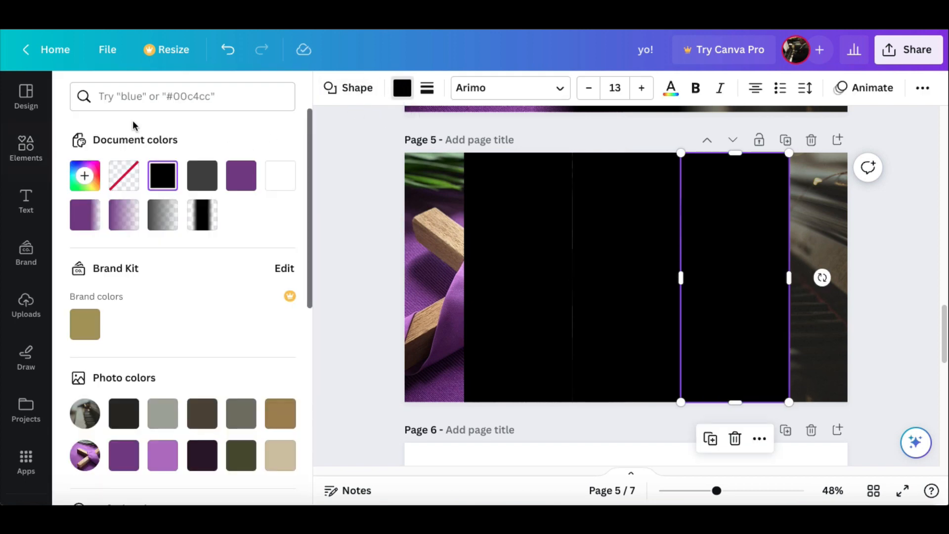
pyautogui.click(84, 176)
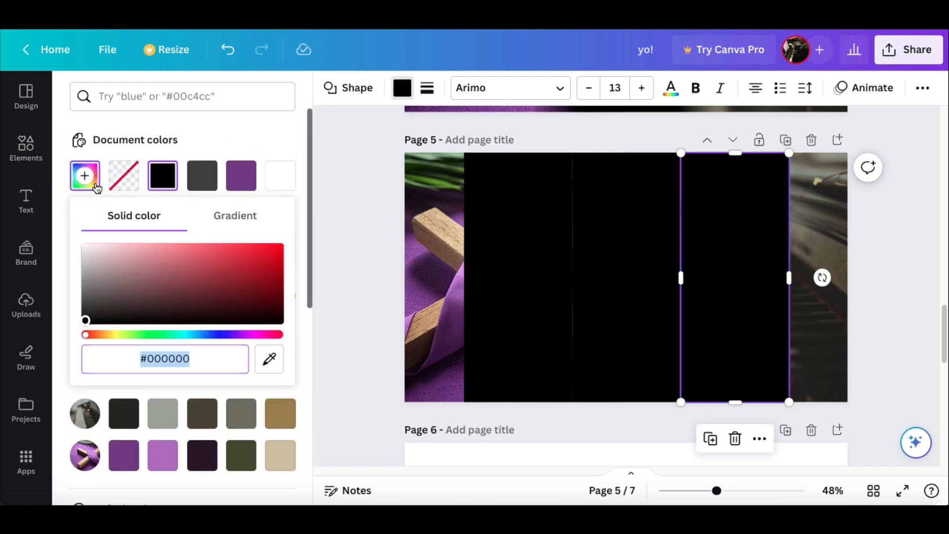
pyautogui.click(235, 216)
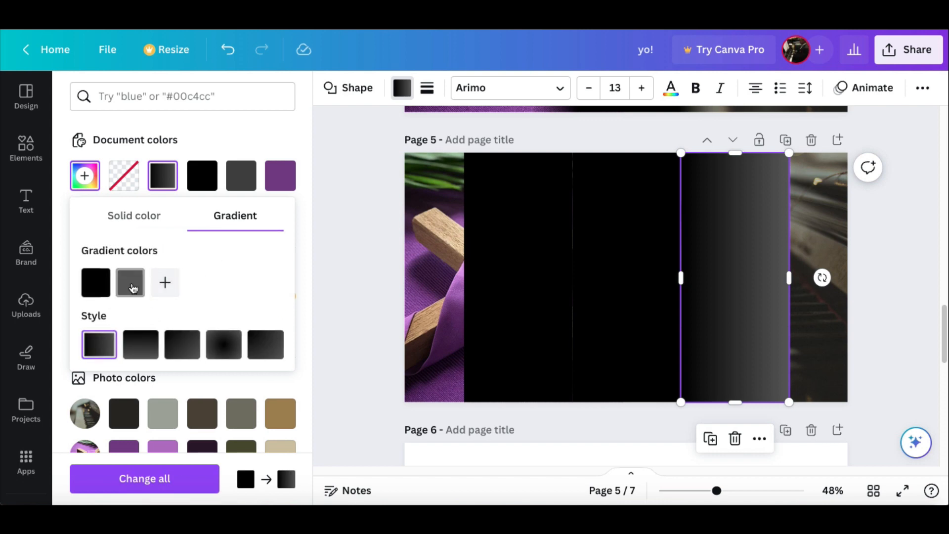
pyautogui.click(129, 282)
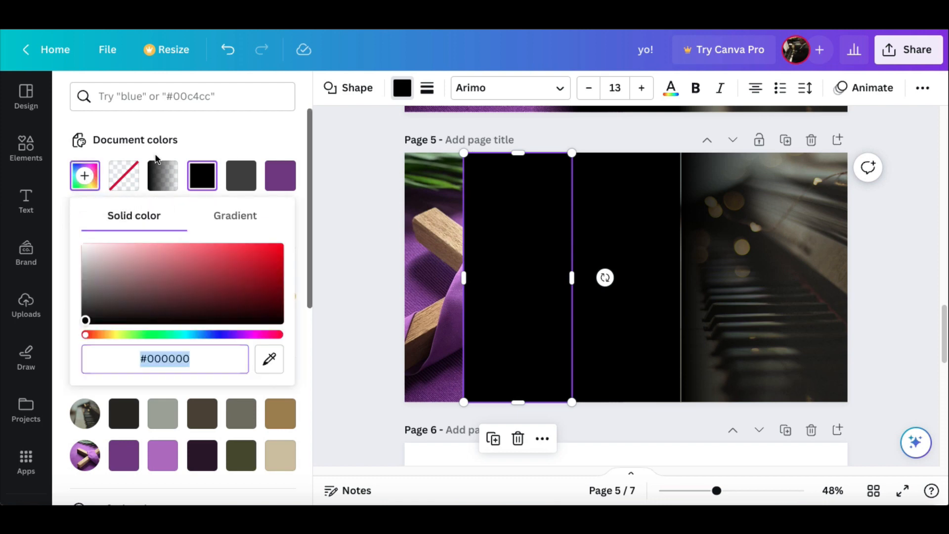
# Step: Give the left panel a black-to-transparent gradient over the cross photo and deselect to preview
pyautogui.click(235, 216)
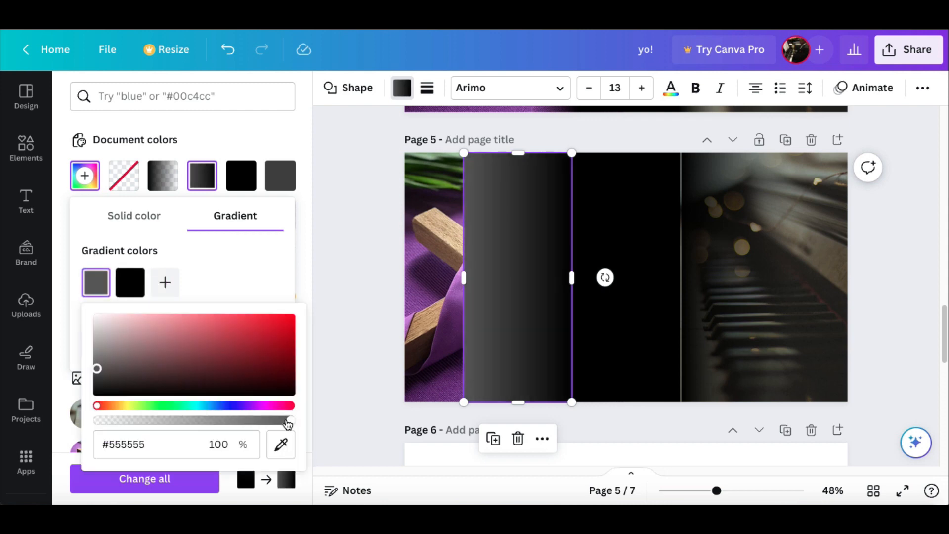
pyautogui.click(25, 148)
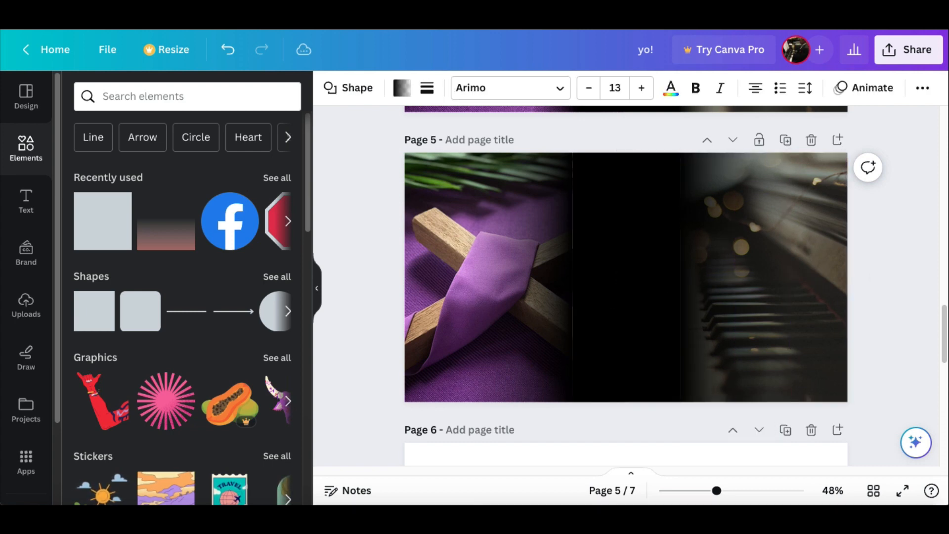
pyautogui.click(517, 276)
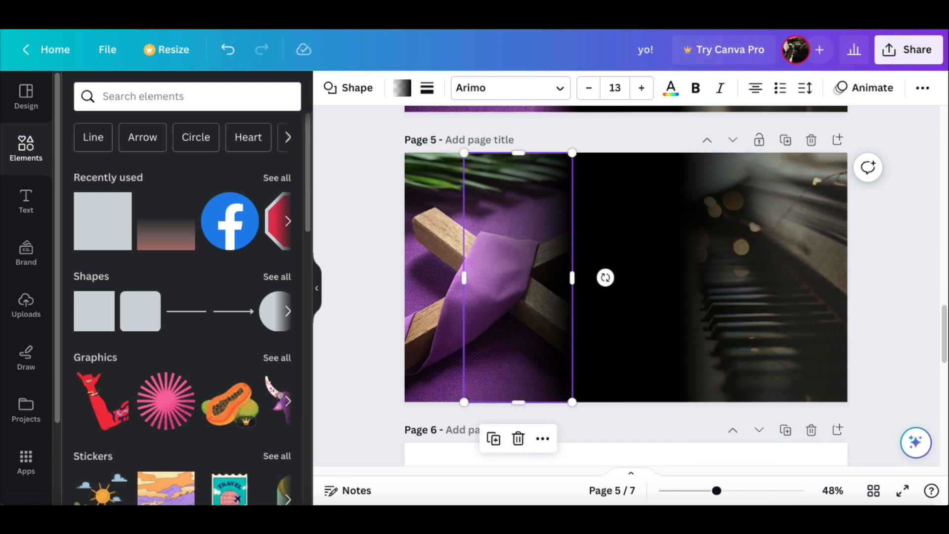
pyautogui.click(330, 277)
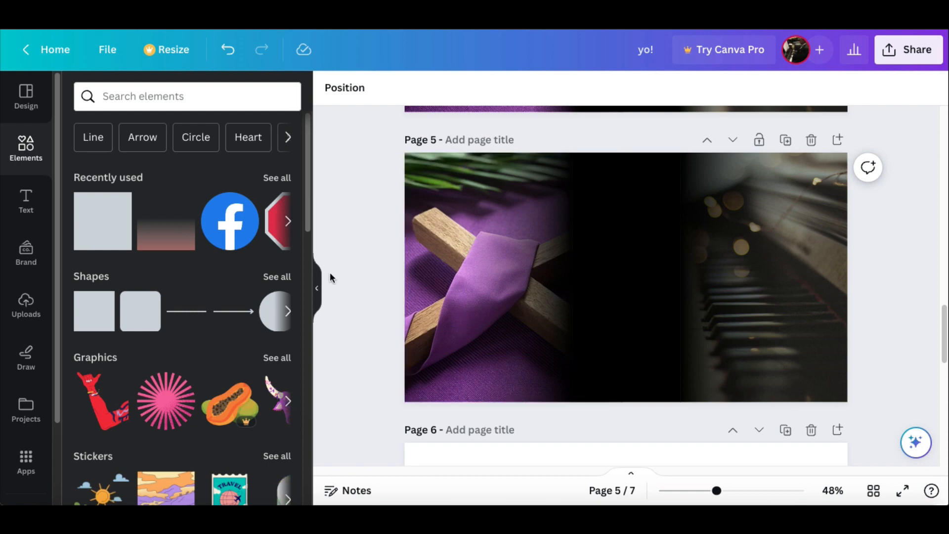
# Step: Scroll back through the blended pages 5 to 2 up to the congratulations page 1
pyautogui.scroll(3)
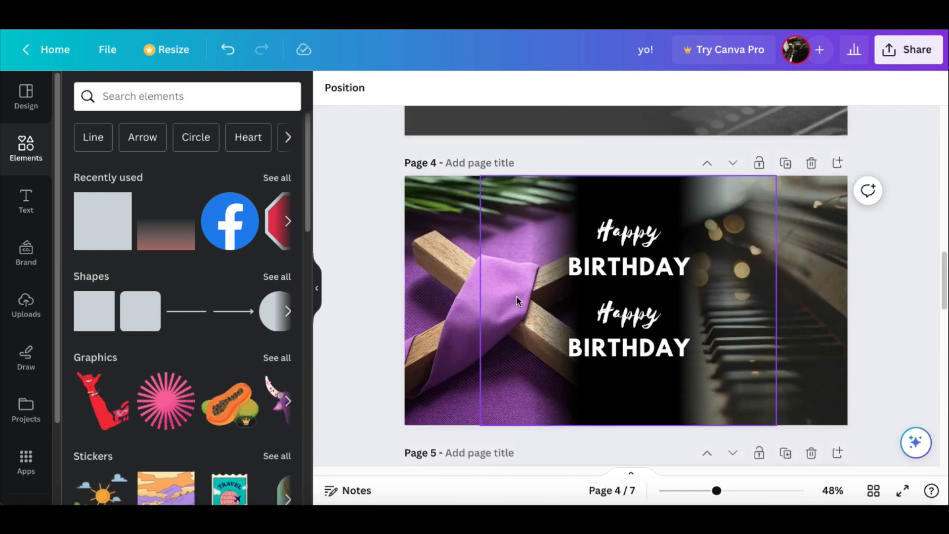
pyautogui.scroll(-3)
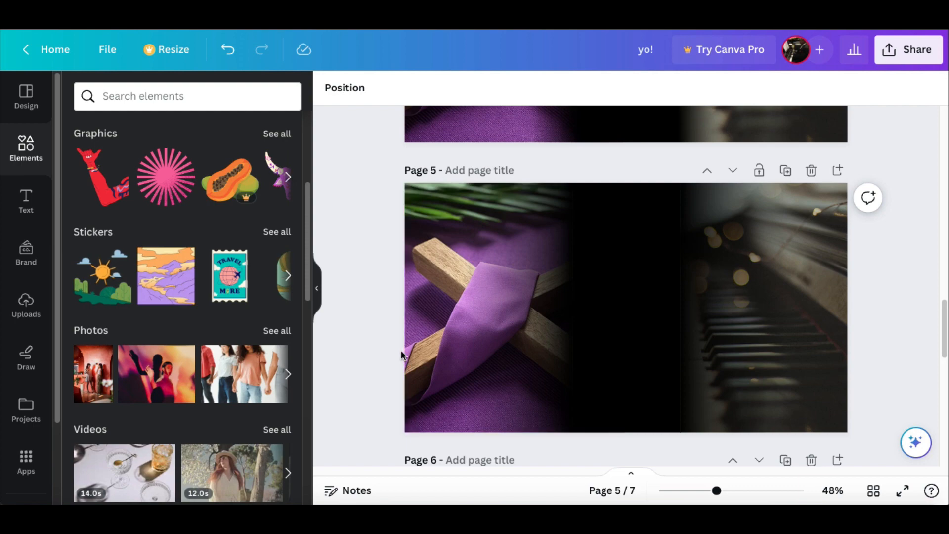
pyautogui.scroll(3)
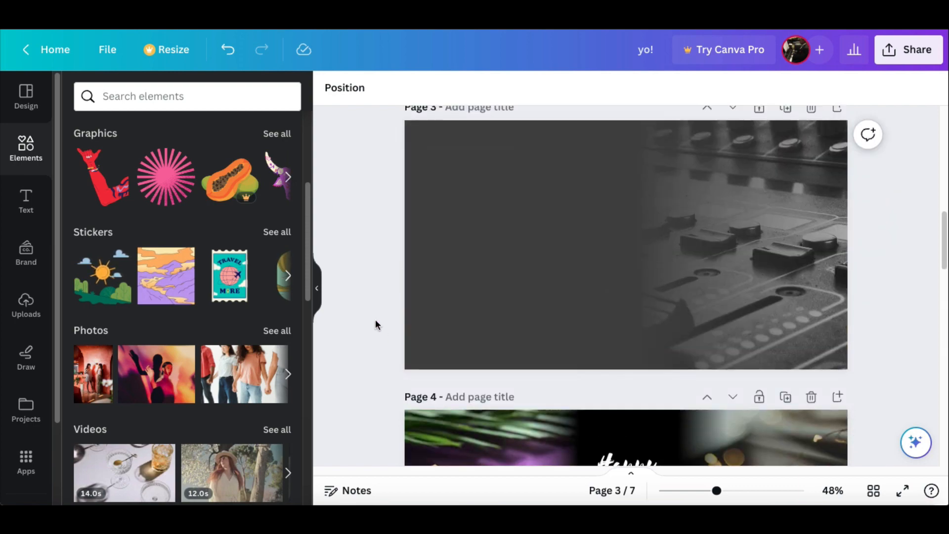
pyautogui.scroll(3)
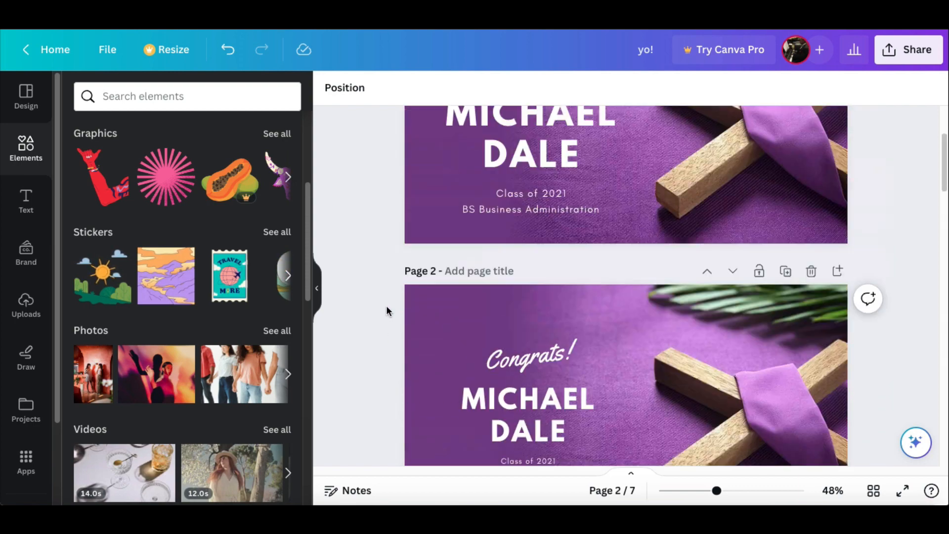
pyautogui.scroll(3)
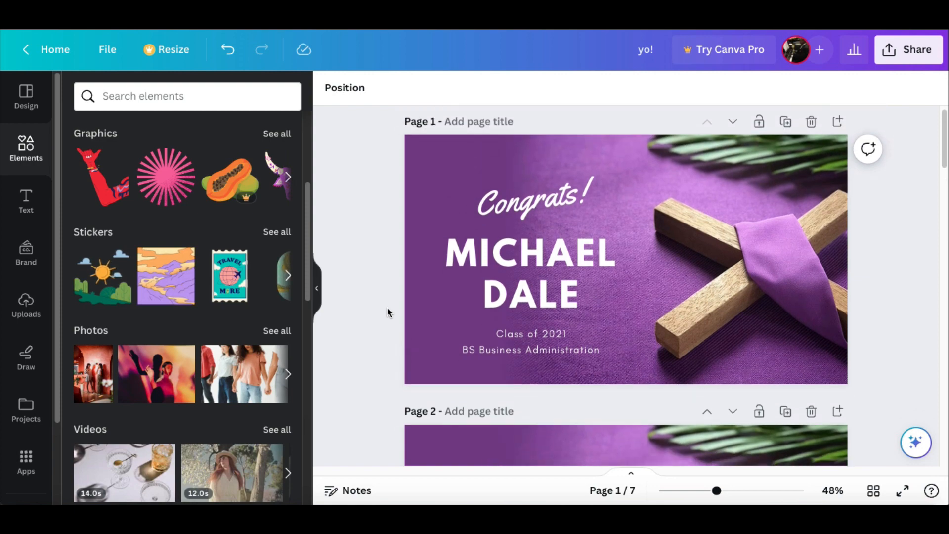